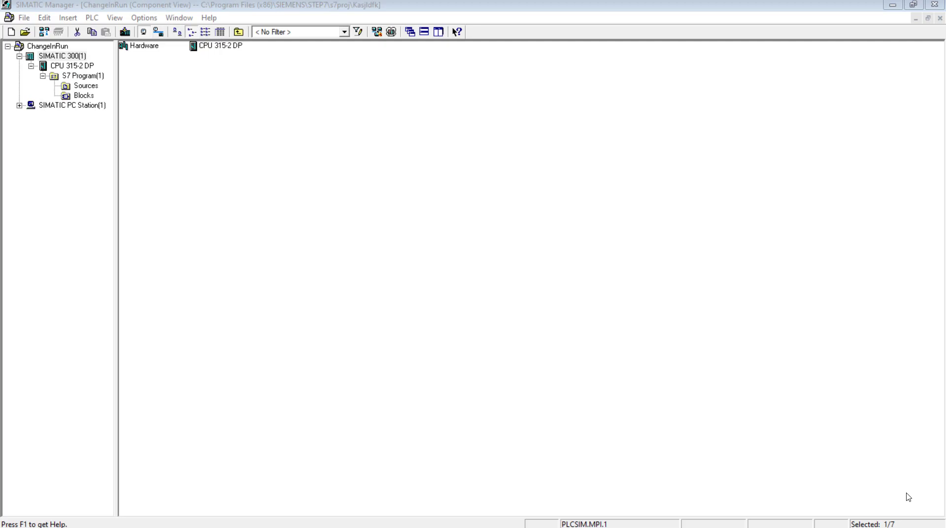
Start a new STEP 7 project named ThermocoupleProgram and confirm it.
{"action": "left_click", "coordinate": [62, 56]}
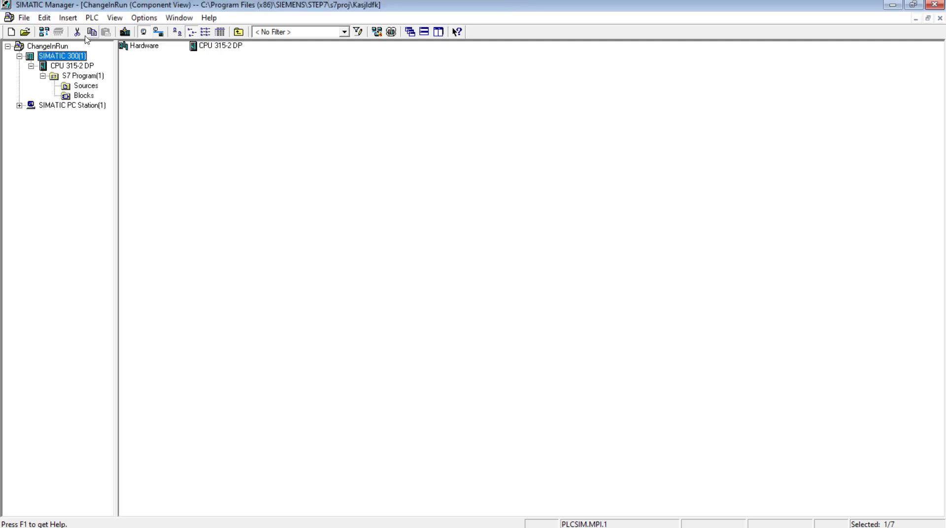
{"action": "left_click", "coordinate": [24, 17]}
{"action": "type", "text": "T"}
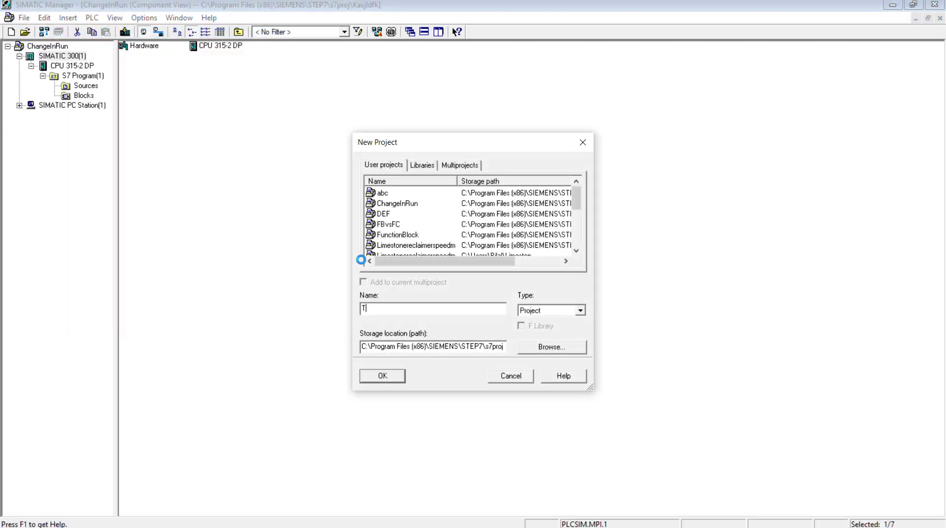
{"action": "type", "text": "hermocoupleProgram"}
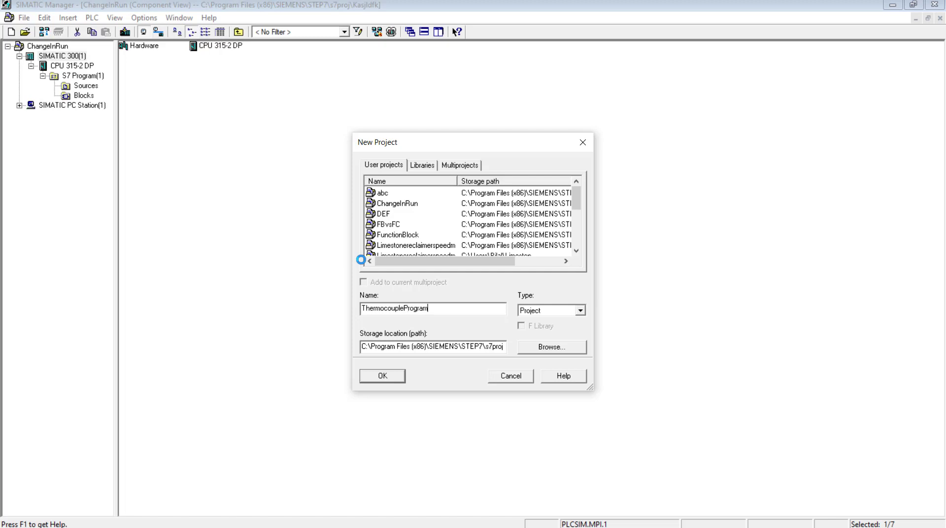
{"action": "left_click", "coordinate": [382, 375]}
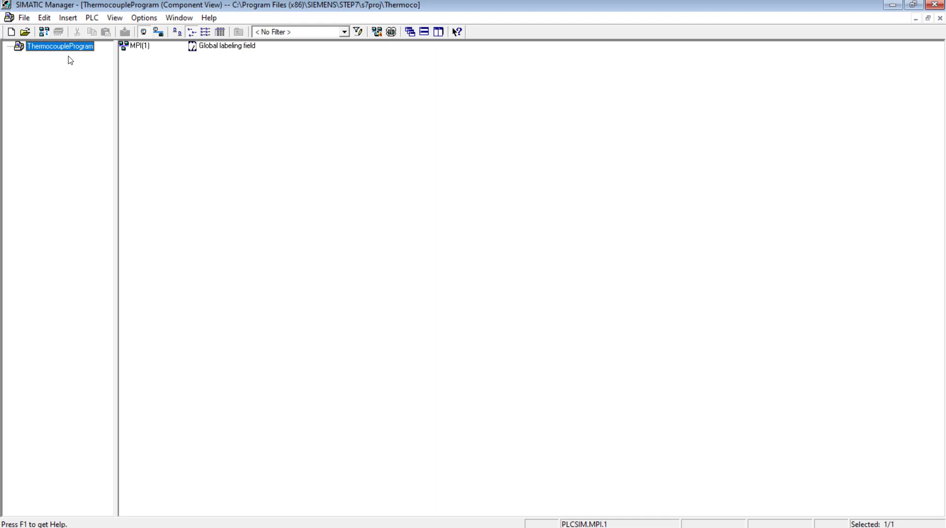
Insert a SIMATIC 300 Station into ThermocoupleProgram and open its Hardware configuration.
{"action": "right_click", "coordinate": [59, 46]}
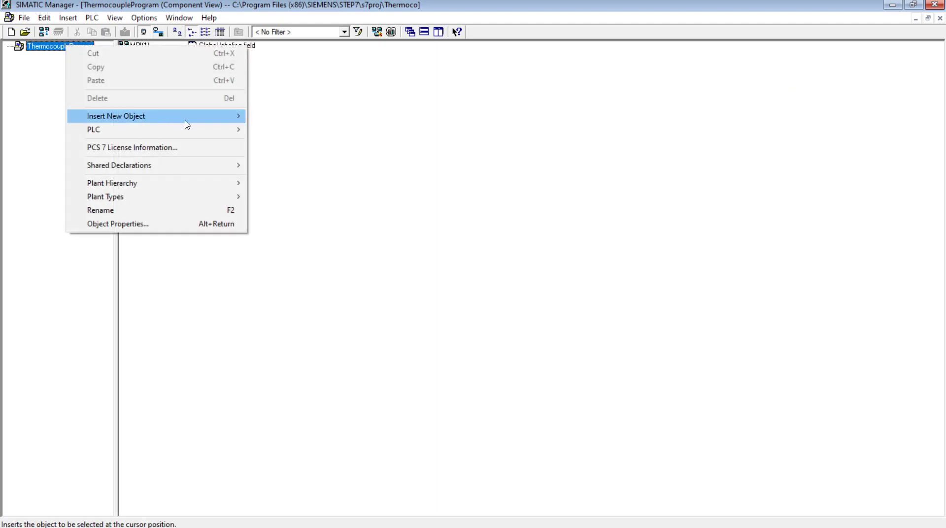
{"action": "mouse_move", "coordinate": [116, 115]}
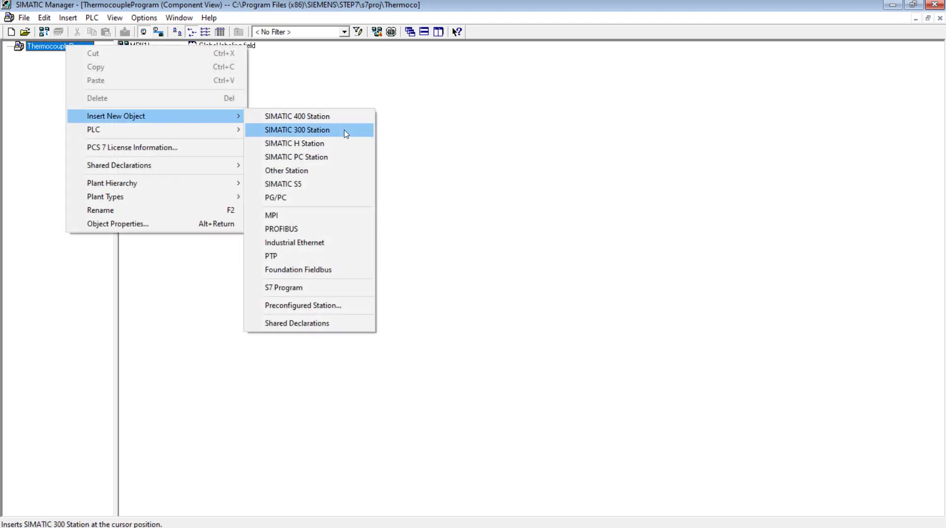
{"action": "left_click", "coordinate": [297, 129]}
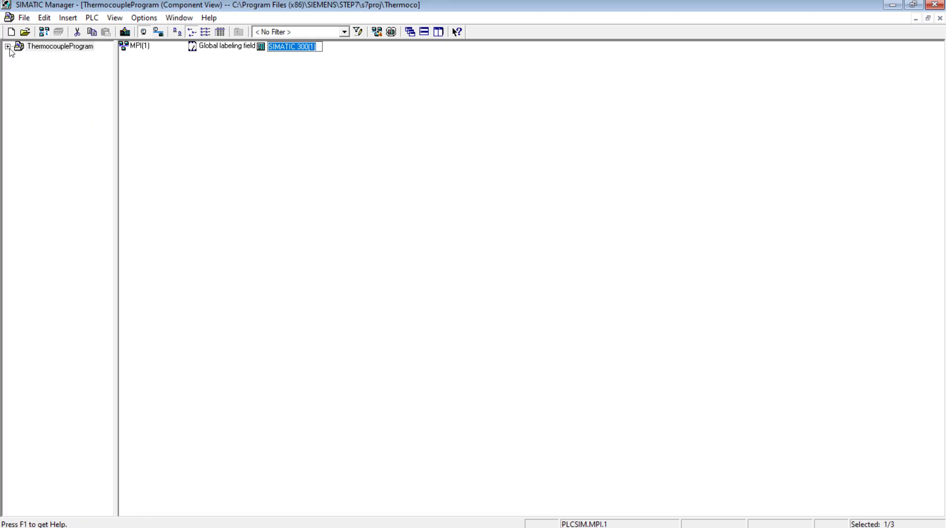
{"action": "left_click", "coordinate": [6, 46]}
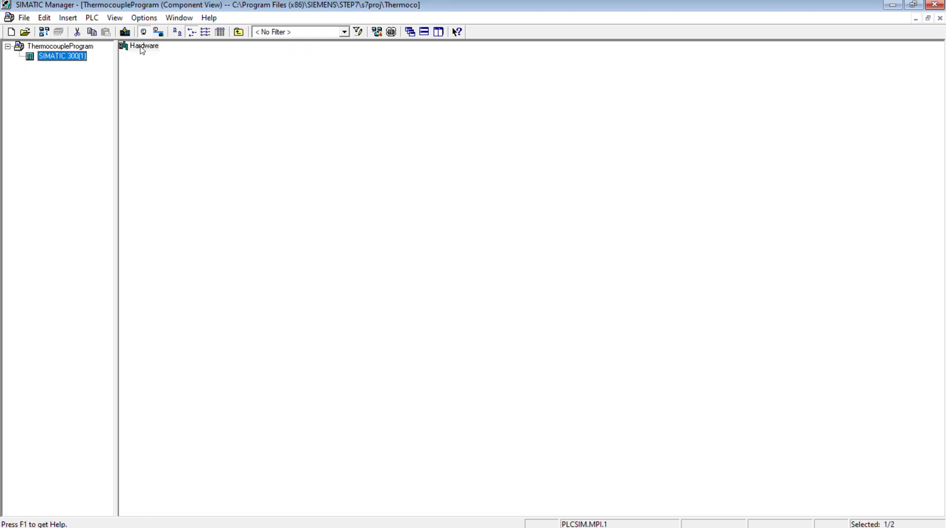
{"action": "double_click", "coordinate": [143, 45]}
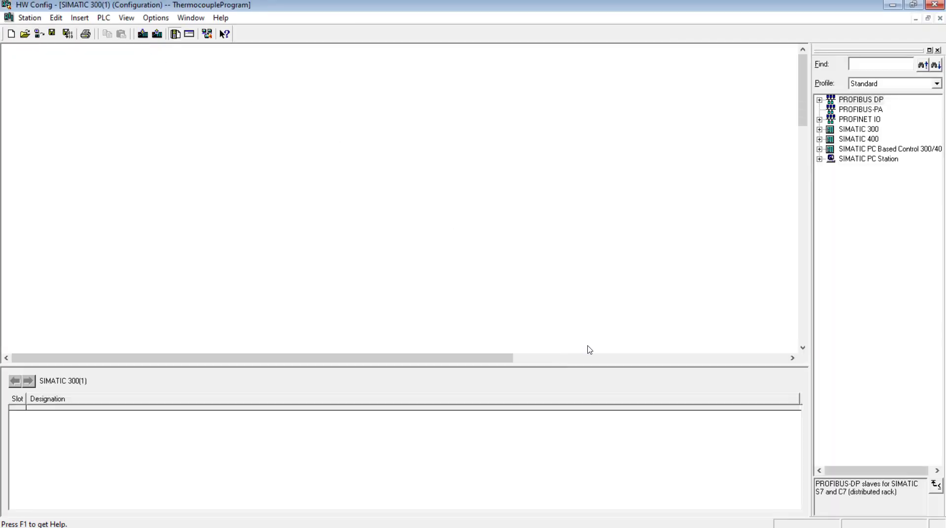
Place a RACK-300 rail and a non-networked CPU 315-2 DP in slot 2.
{"action": "left_click", "coordinate": [821, 130]}
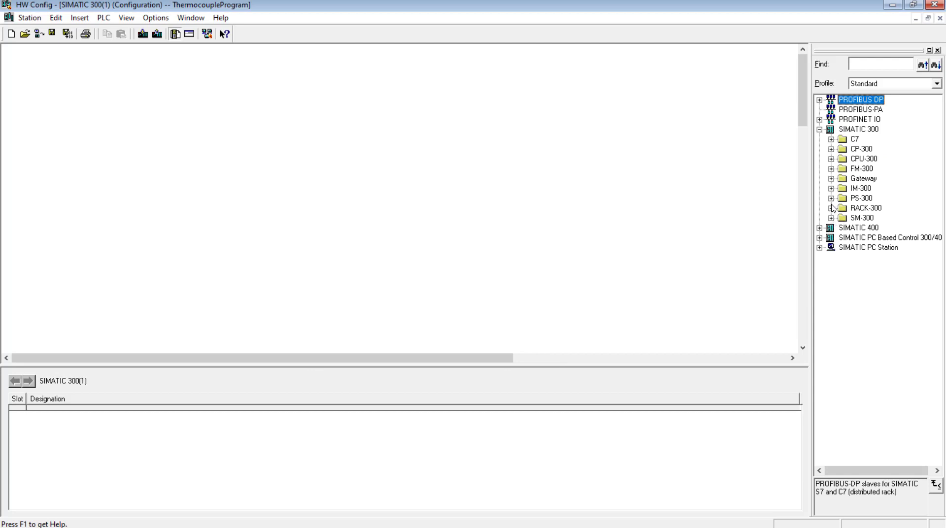
{"action": "left_click", "coordinate": [821, 208]}
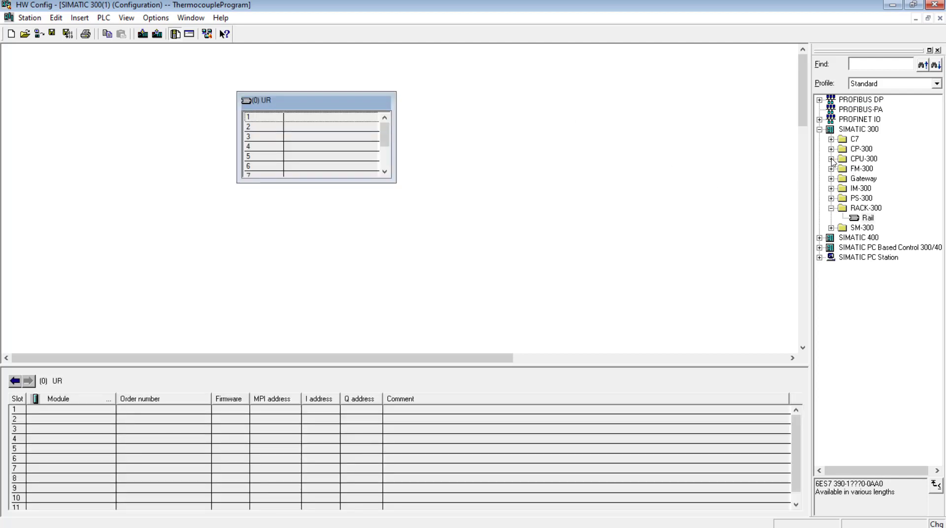
{"action": "left_click", "coordinate": [833, 159]}
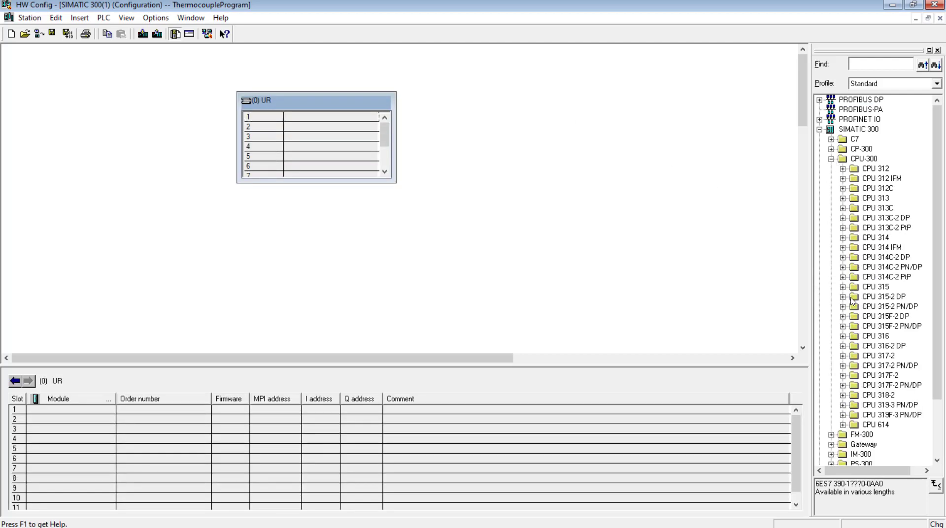
{"action": "left_click", "coordinate": [844, 296]}
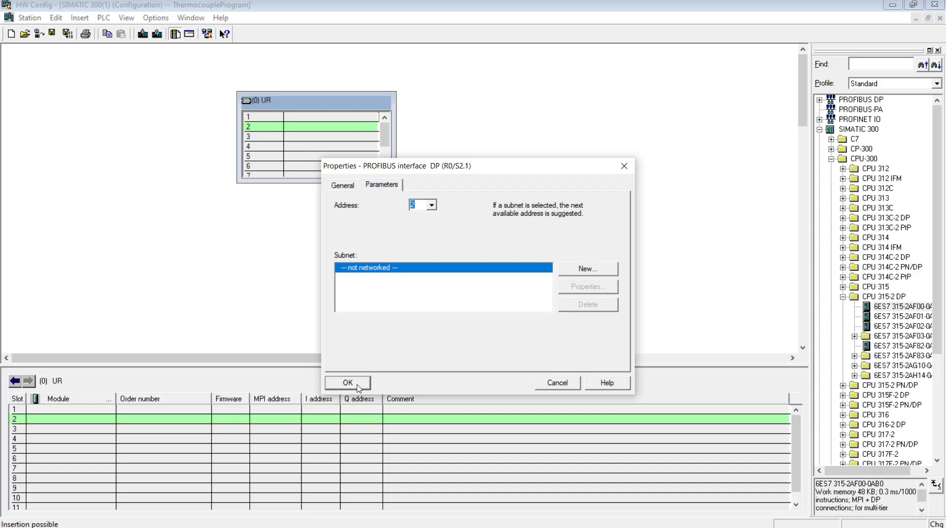
{"action": "left_click", "coordinate": [347, 383]}
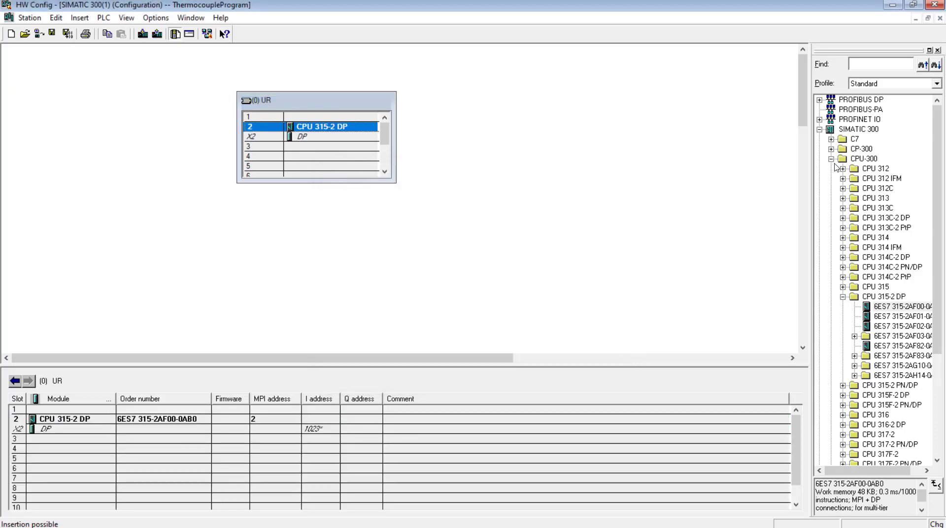
{"action": "left_click", "coordinate": [832, 159]}
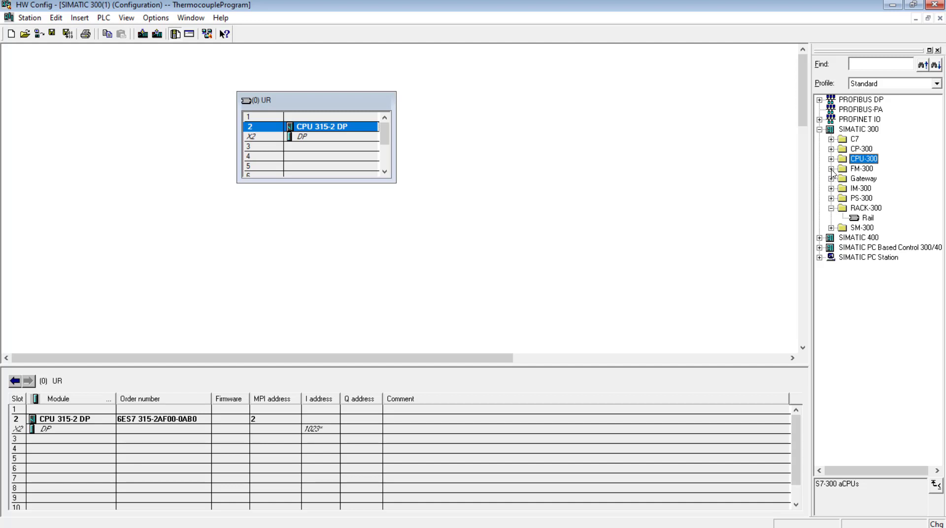
{"action": "mouse_move", "coordinate": [833, 218]}
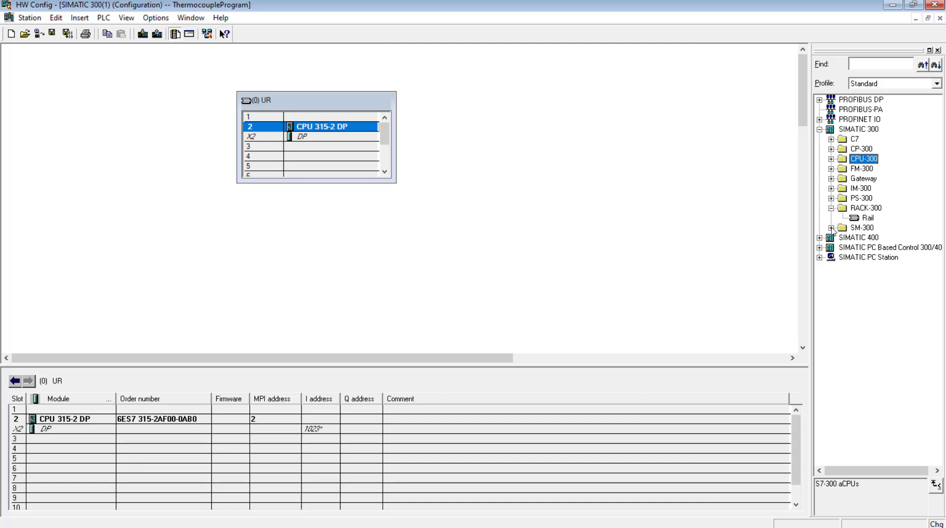
Add the SM 331 AI8x12Bit analog input module from SM-300 > AI-300 to slot 4.
{"action": "left_click", "coordinate": [833, 227]}
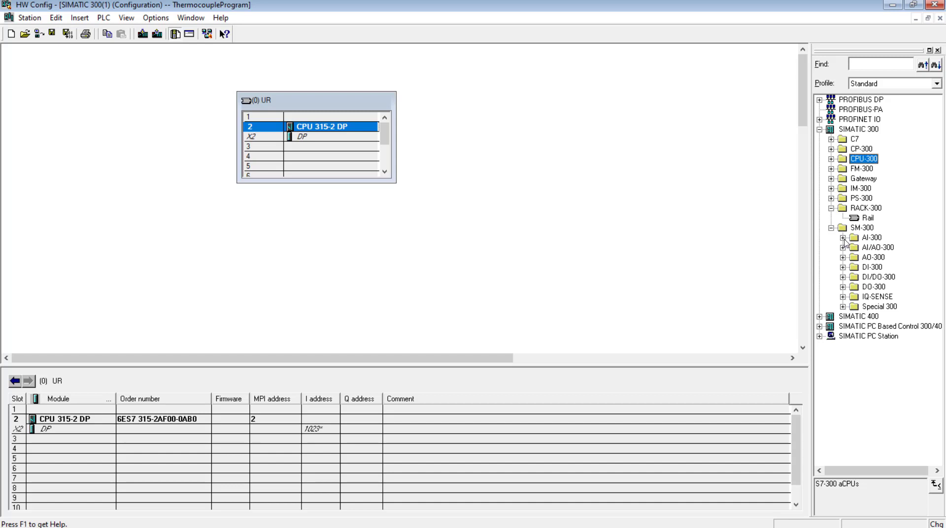
{"action": "left_click", "coordinate": [833, 237]}
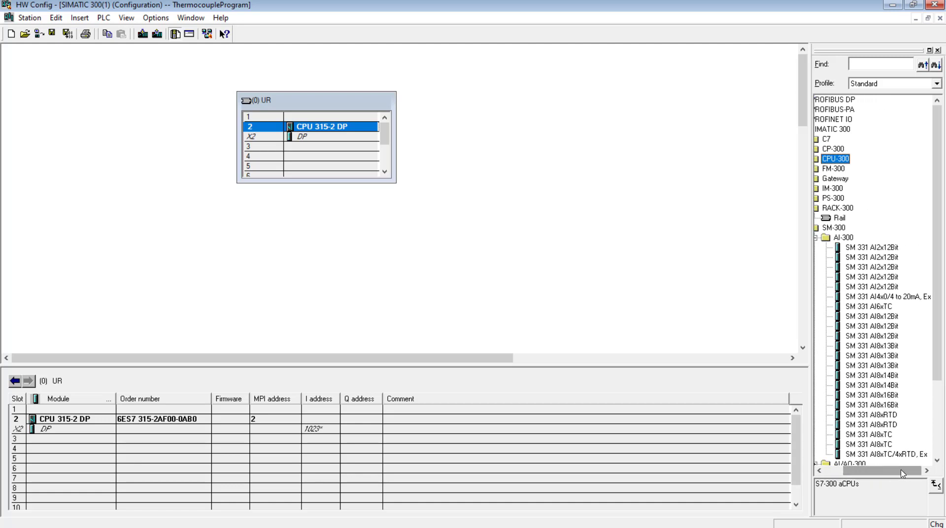
{"action": "left_click", "coordinate": [872, 317]}
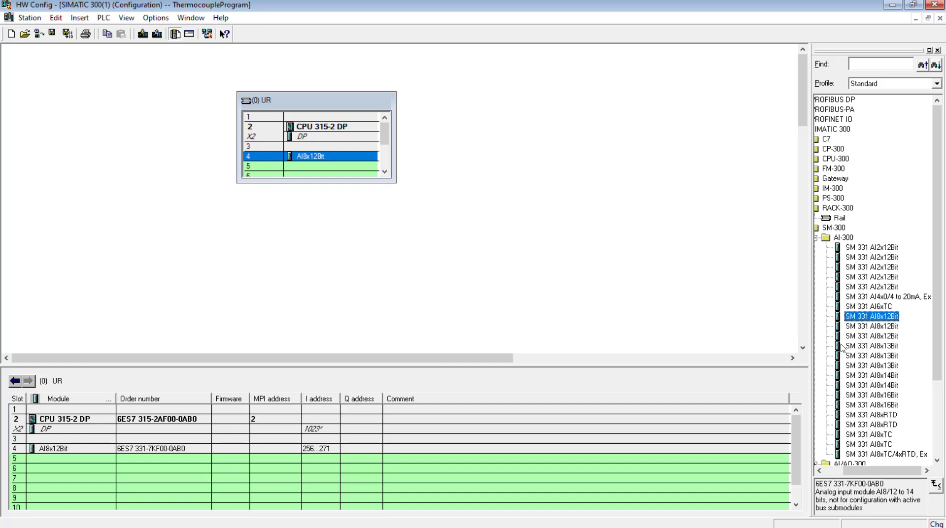
{"action": "mouse_move", "coordinate": [656, 255]}
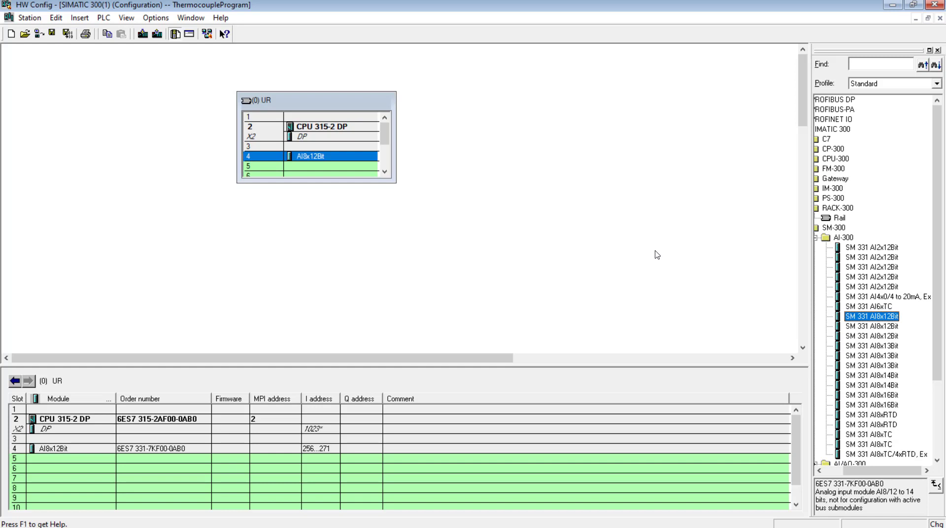
{"action": "mouse_move", "coordinate": [829, 450]}
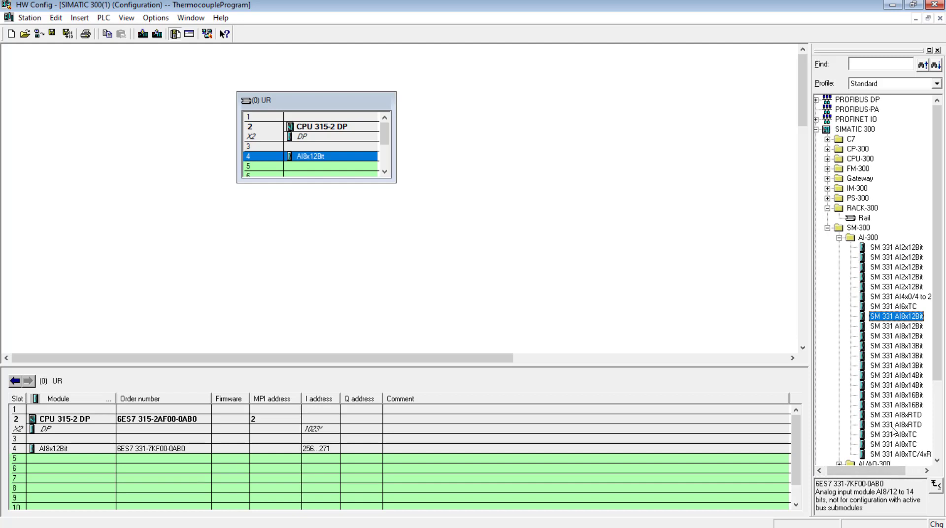
{"action": "mouse_move", "coordinate": [892, 423]}
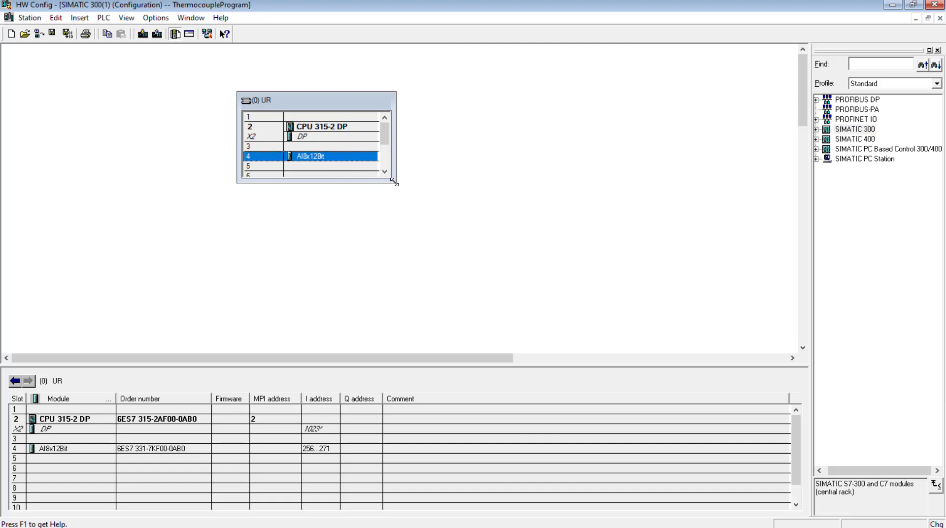
Enlarge the rack view to show slots 1–11 and right-click the AI8x12Bit module.
{"action": "left_click_drag", "start_coordinate": [392, 182], "coordinate": [424, 275]}
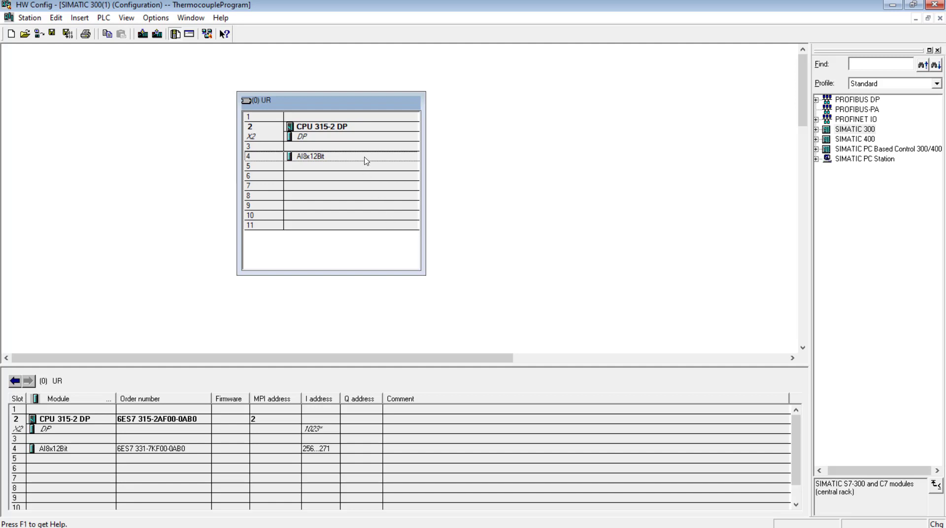
{"action": "mouse_move", "coordinate": [399, 196]}
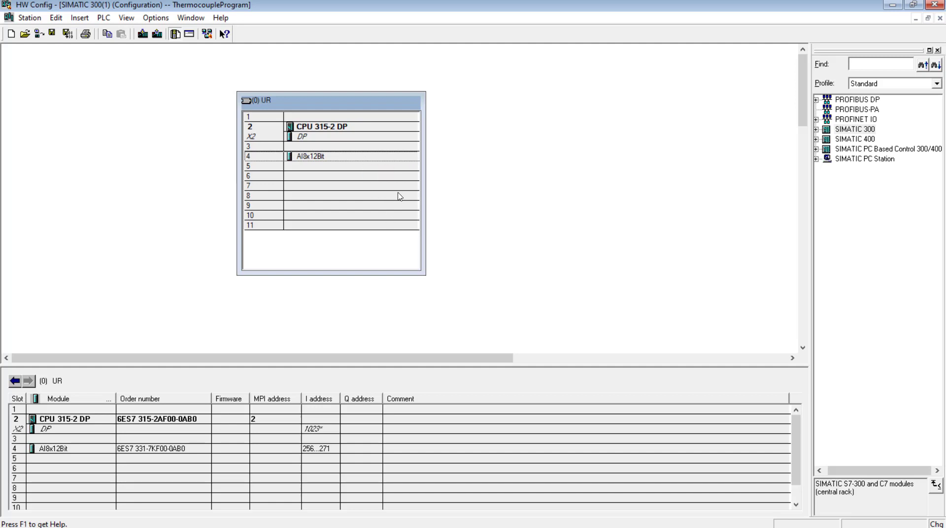
{"action": "mouse_move", "coordinate": [348, 160]}
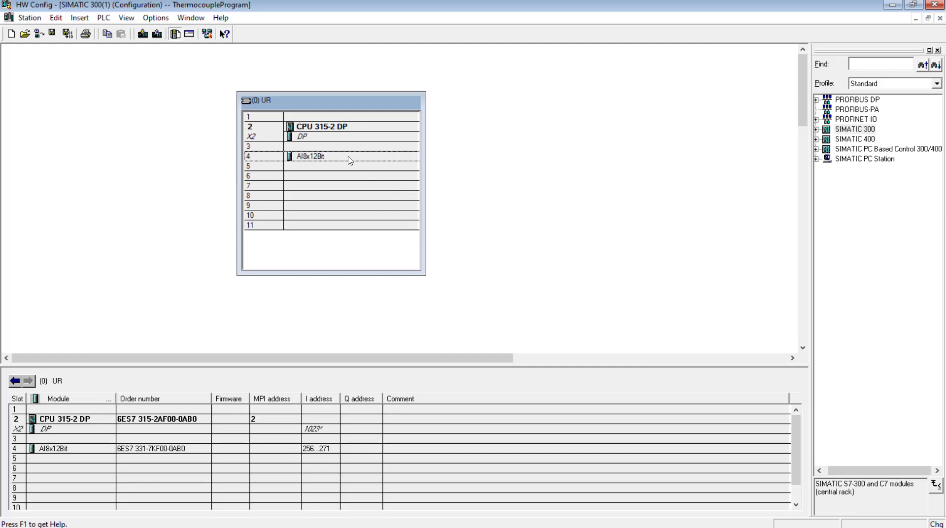
{"action": "mouse_move", "coordinate": [347, 159]}
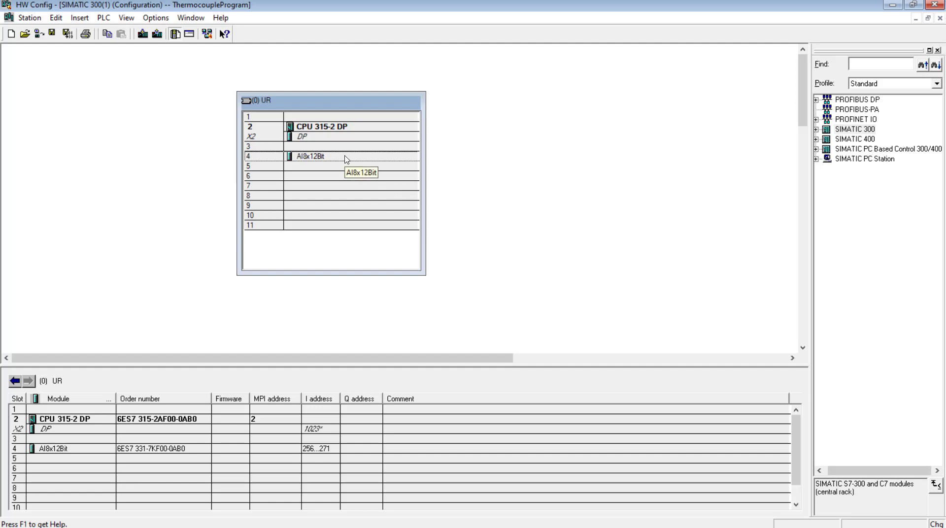
{"action": "right_click", "coordinate": [310, 156]}
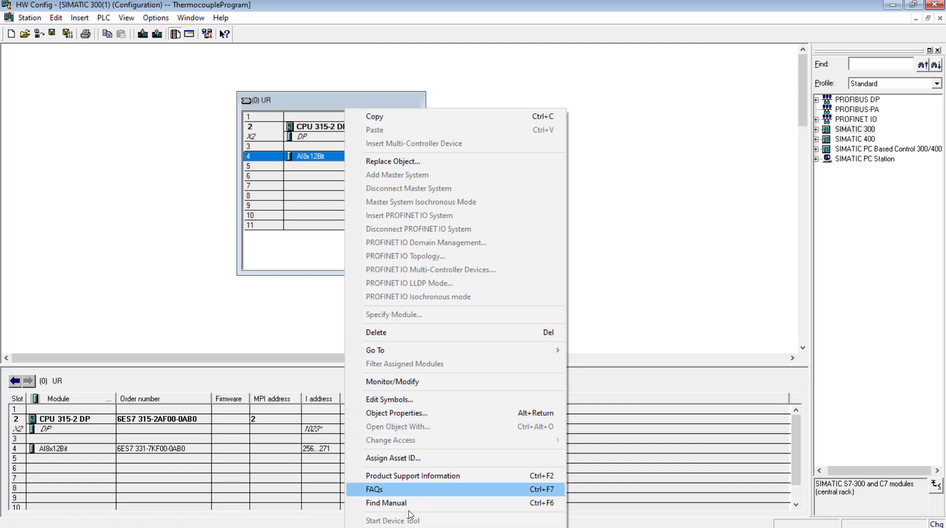
{"action": "mouse_move", "coordinate": [438, 414]}
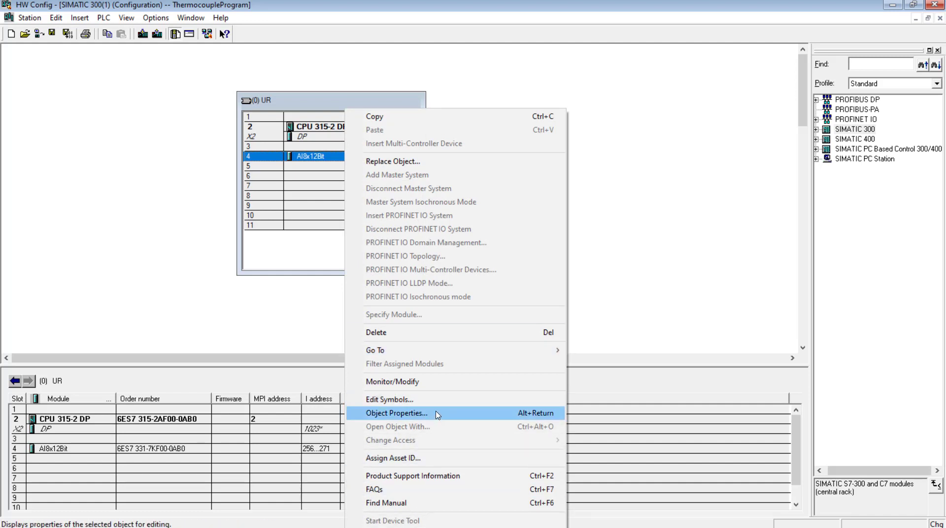
Set every AI8x12Bit channel pair to 2-wire current (2DMU), 4..20 mA, and confirm.
{"action": "left_click", "coordinate": [396, 413]}
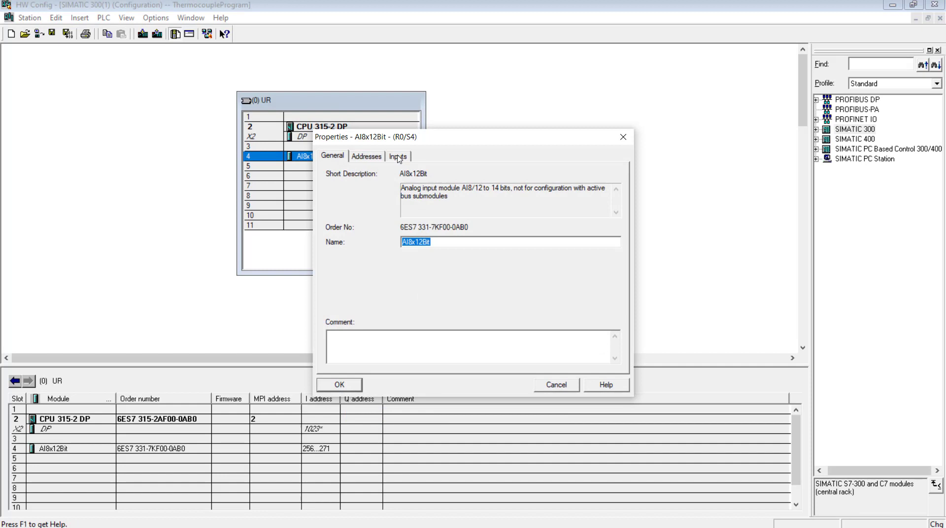
{"action": "left_click", "coordinate": [398, 155]}
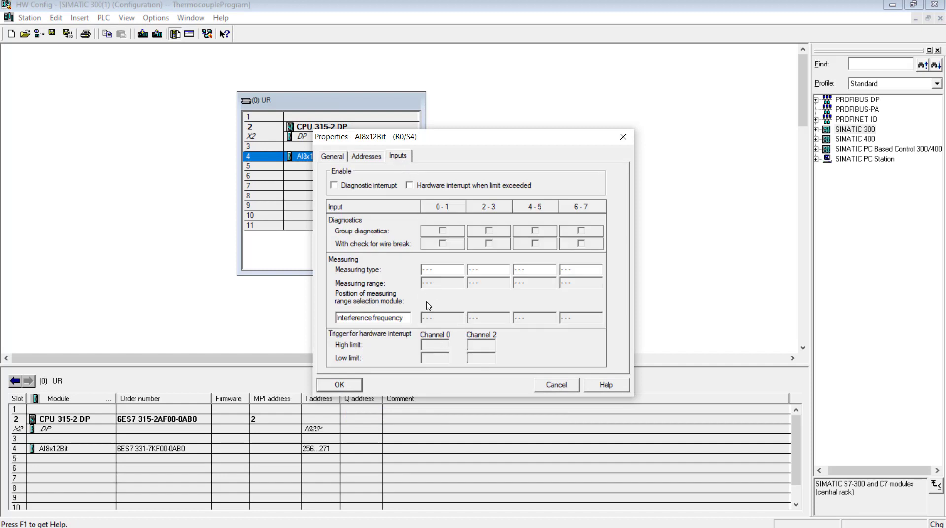
{"action": "left_click", "coordinate": [462, 270]}
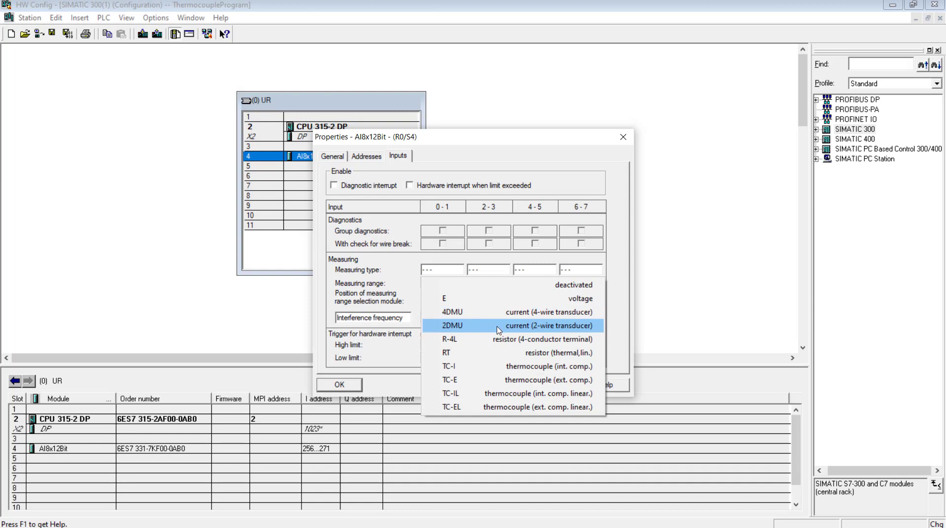
{"action": "left_click", "coordinate": [451, 325]}
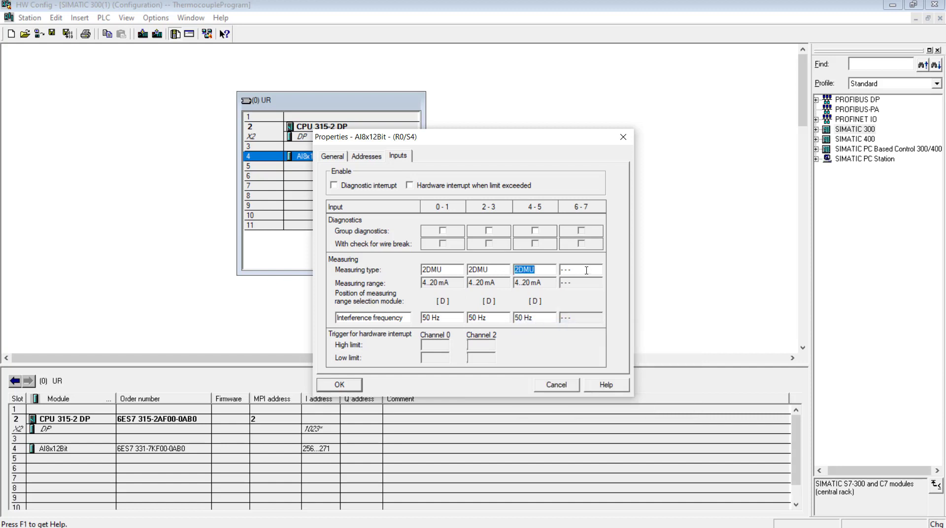
{"action": "left_click", "coordinate": [580, 270]}
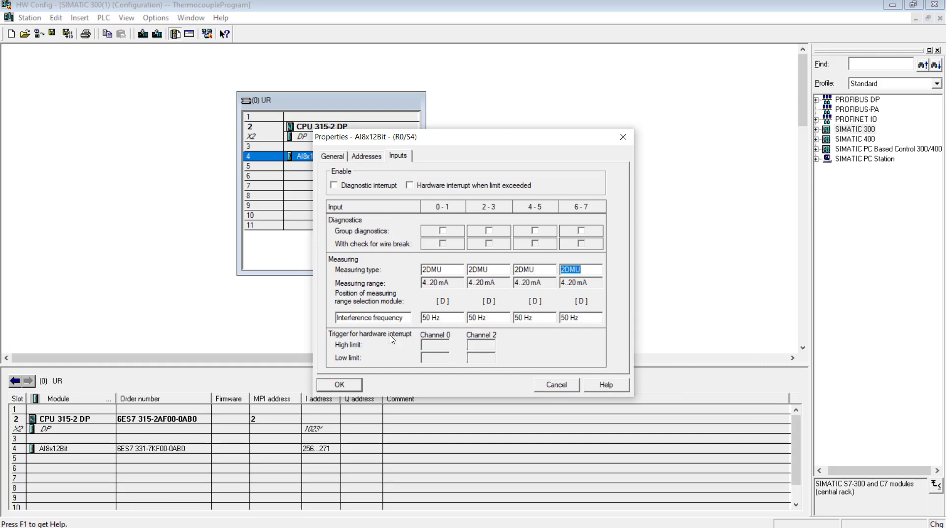
{"action": "left_click", "coordinate": [338, 384]}
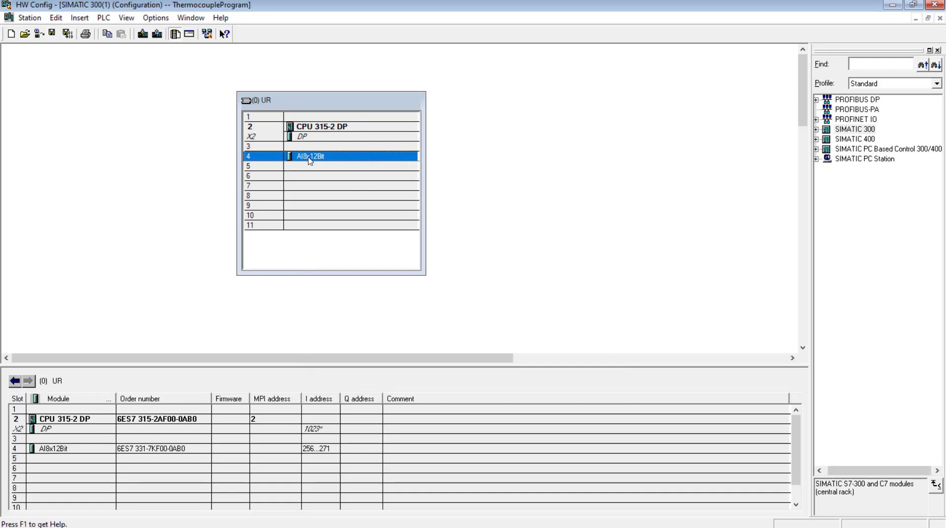
{"action": "mouse_move", "coordinate": [335, 354]}
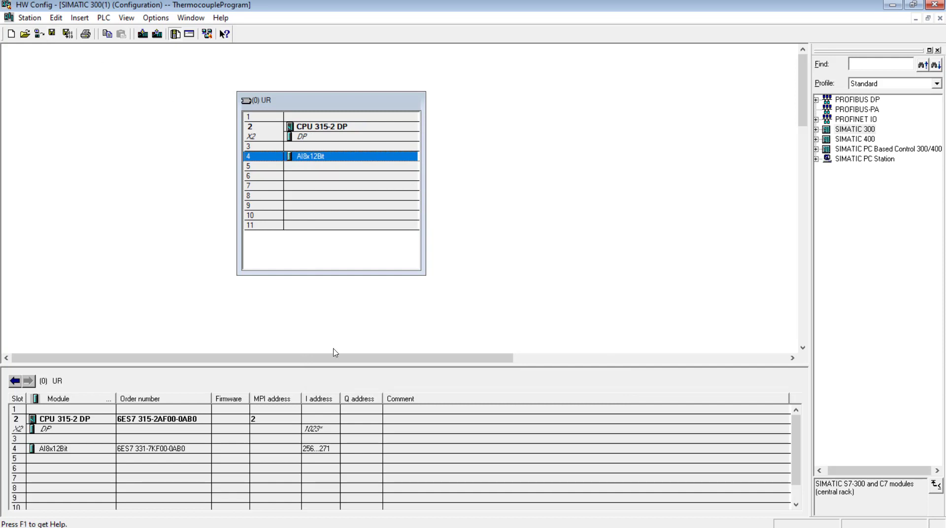
Try Monitor/Modify on the AI module, dismiss the connection error, and close it.
{"action": "right_click", "coordinate": [53, 449]}
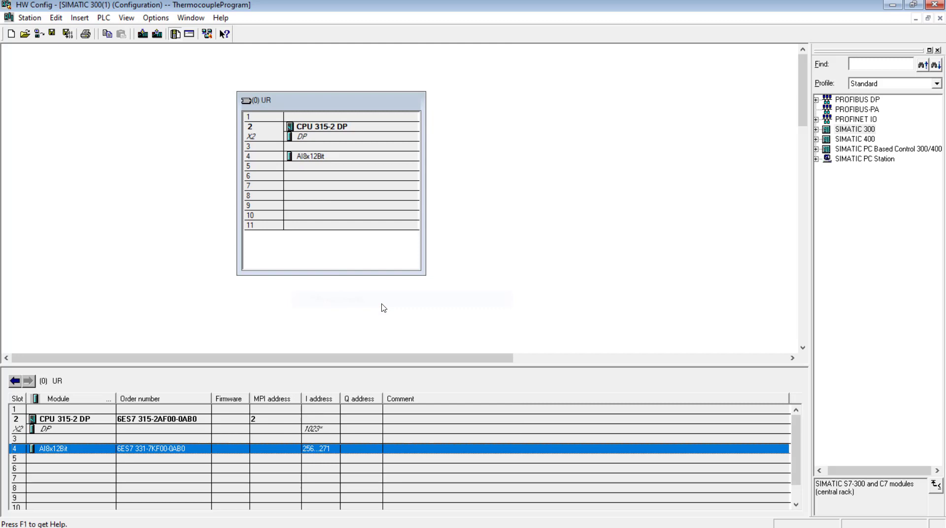
{"action": "left_click", "coordinate": [233, 352]}
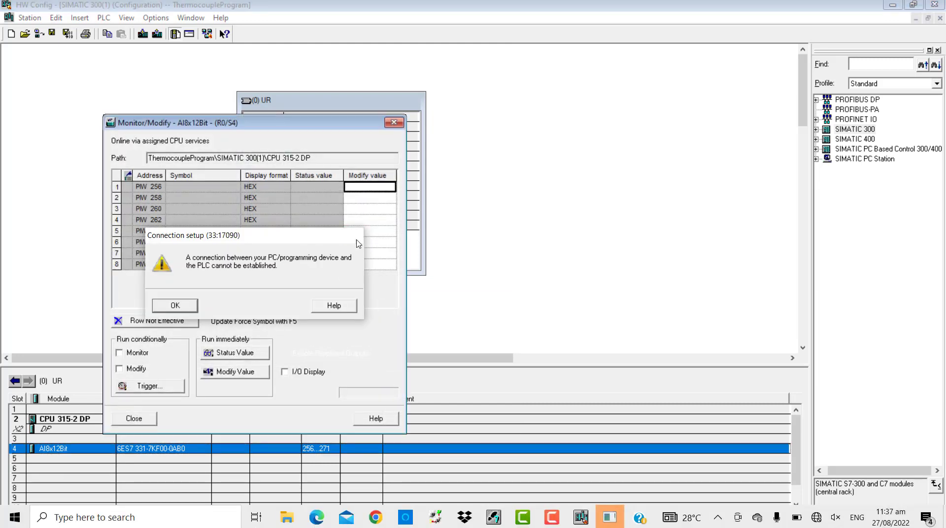
{"action": "left_click", "coordinate": [174, 305]}
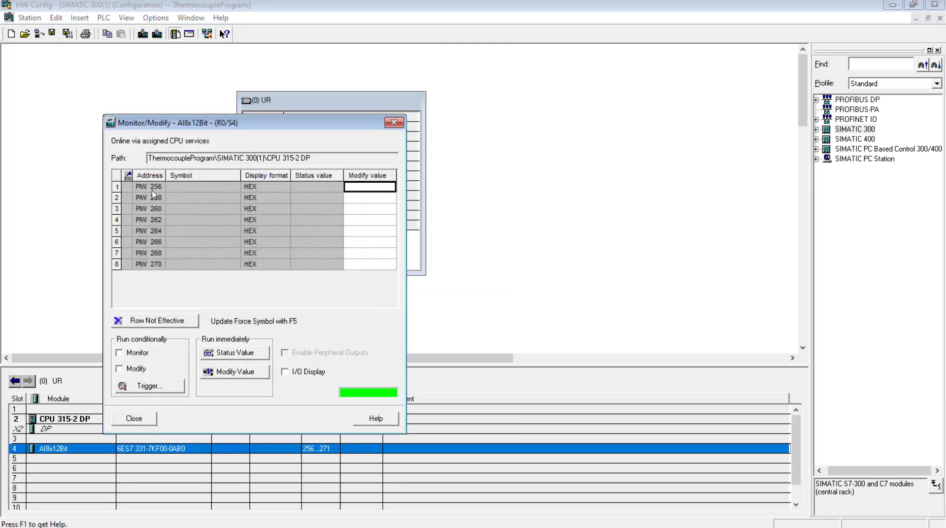
{"action": "mouse_move", "coordinate": [163, 195]}
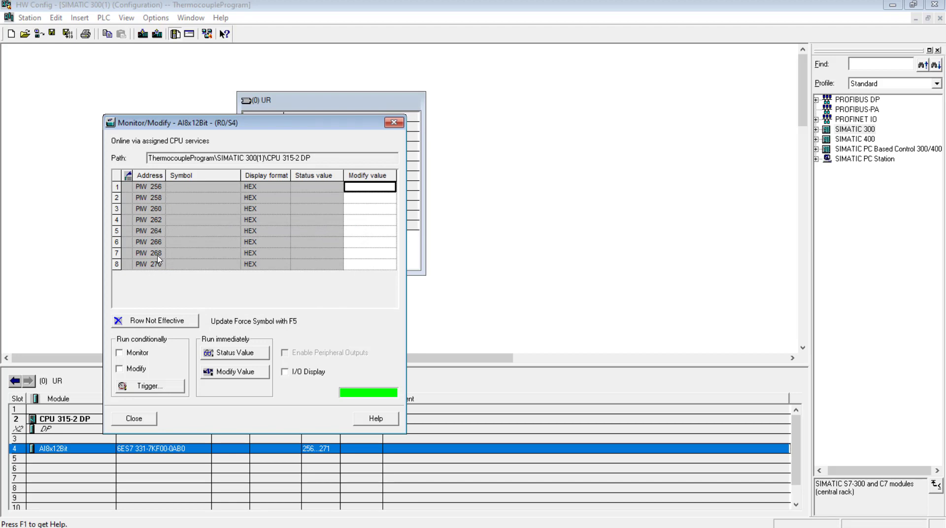
{"action": "left_click", "coordinate": [134, 419]}
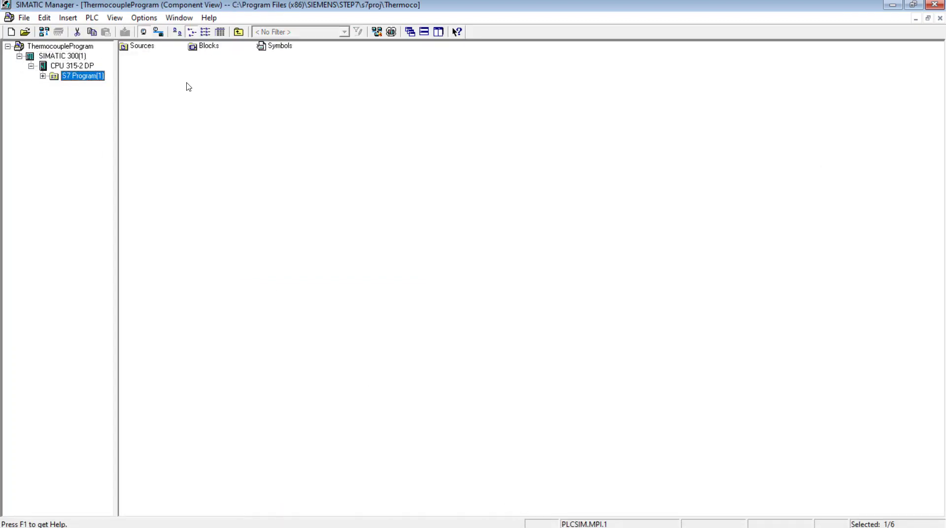
Open OB1 from the Blocks folder in the LAD/STL/FBD editor.
{"action": "left_click", "coordinate": [42, 75]}
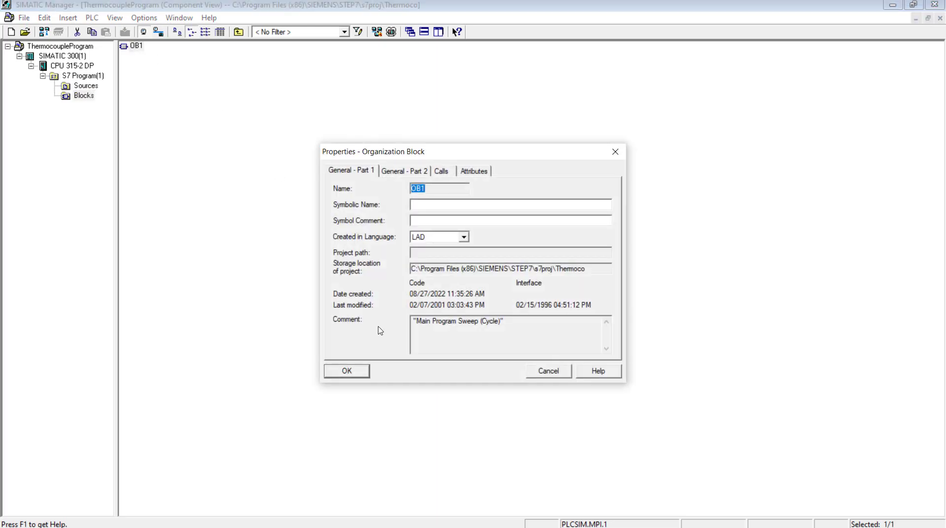
{"action": "mouse_move", "coordinate": [455, 241]}
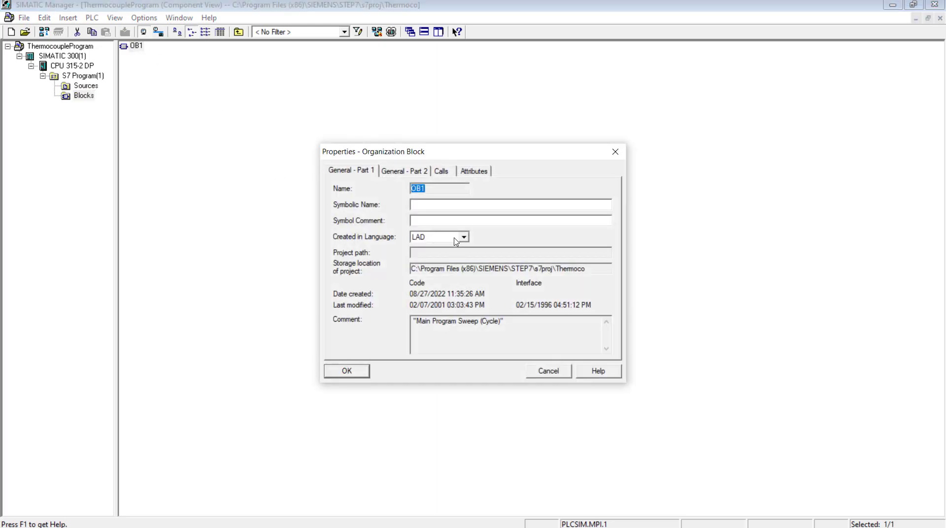
{"action": "left_click", "coordinate": [347, 371]}
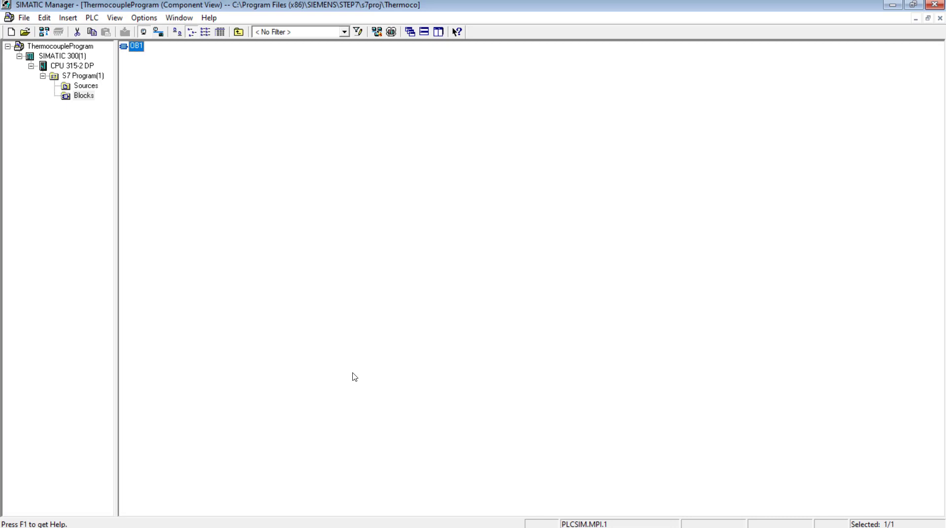
{"action": "double_click", "coordinate": [135, 46]}
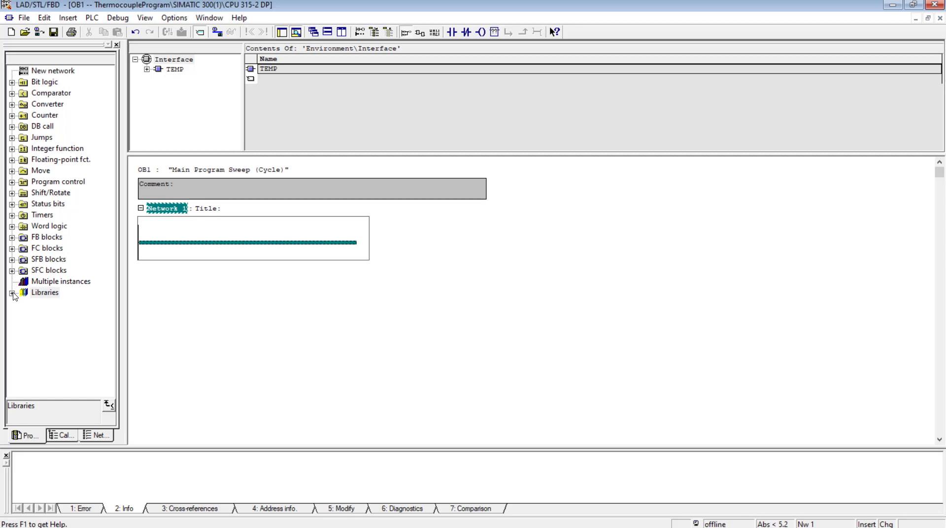
Insert FC105 SCALE from TI-S7 Converting Blocks into Network 1, overwriting the existing block.
{"action": "left_click", "coordinate": [13, 296]}
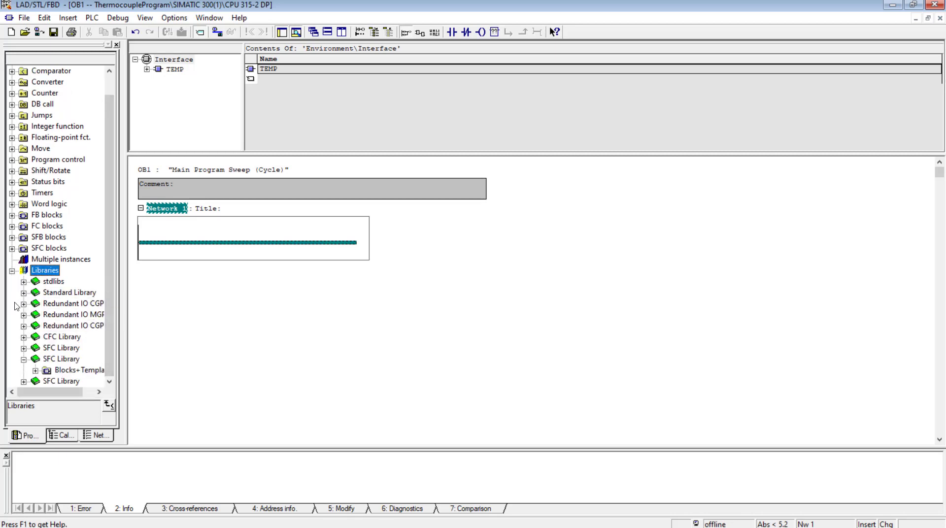
{"action": "left_click", "coordinate": [69, 292]}
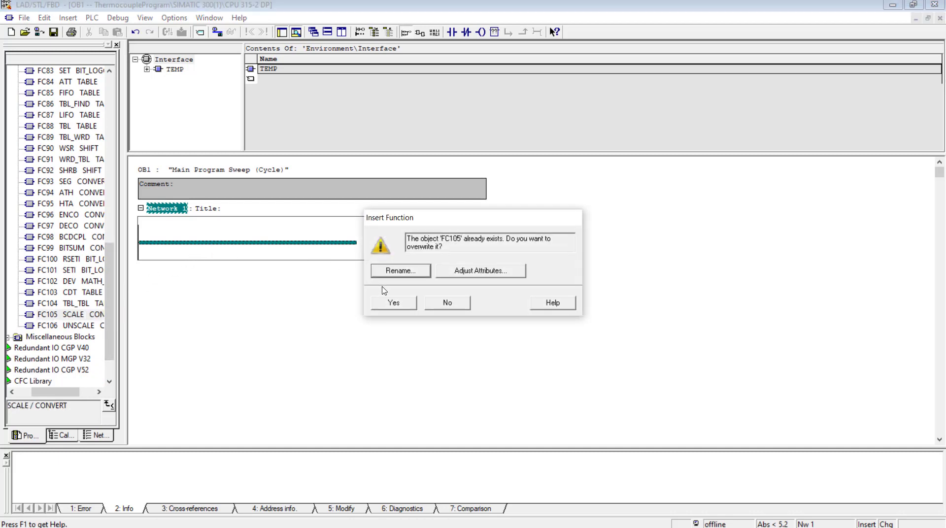
{"action": "left_click", "coordinate": [392, 302]}
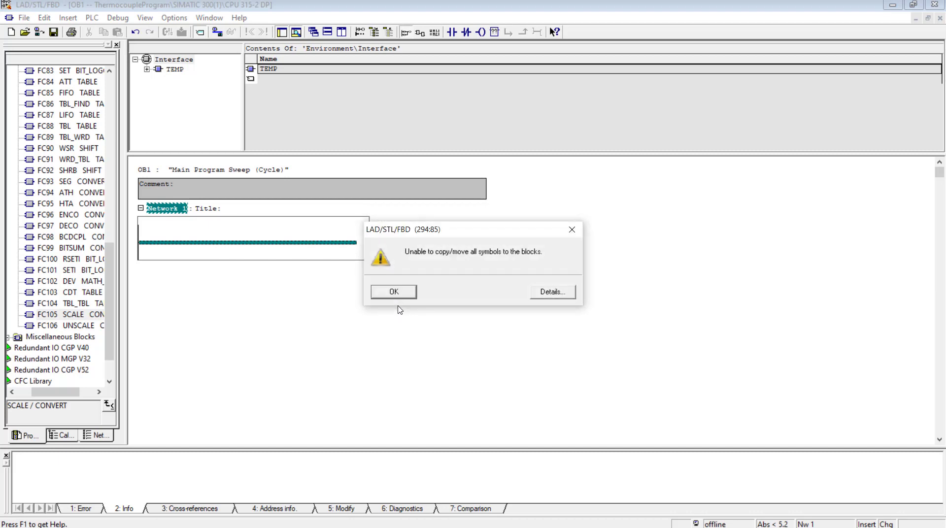
{"action": "left_click", "coordinate": [393, 292]}
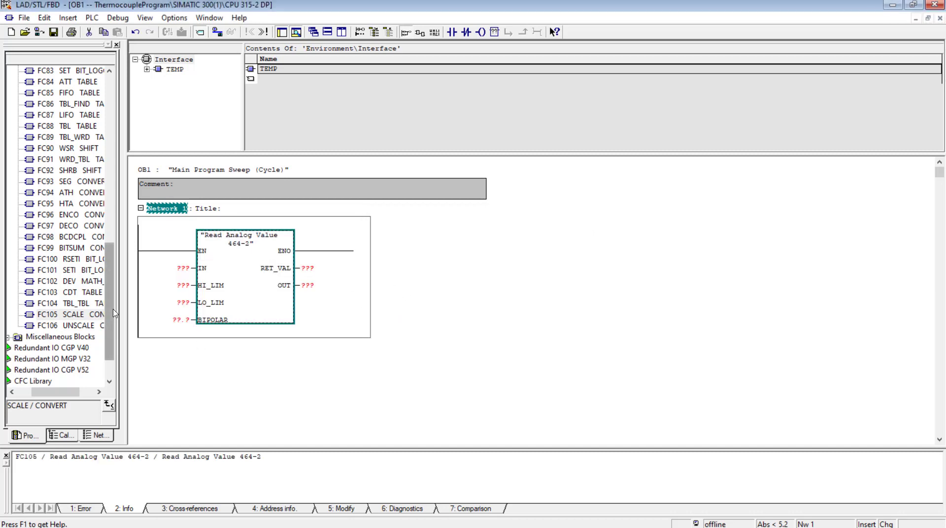
{"action": "mouse_move", "coordinate": [183, 273]}
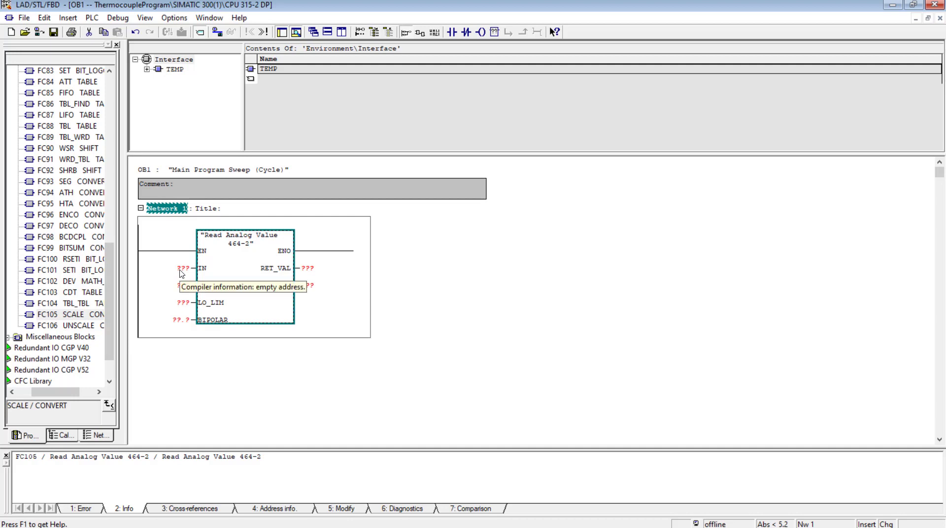
{"action": "left_click", "coordinate": [183, 268]}
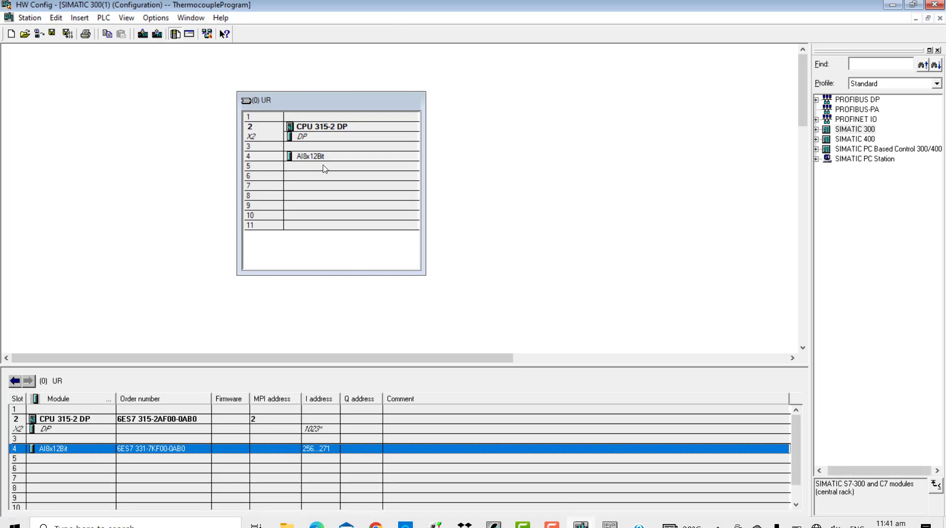
Give PIW 256 the symbol Temp_oil with an oil temperature comment.
{"action": "right_click", "coordinate": [310, 156]}
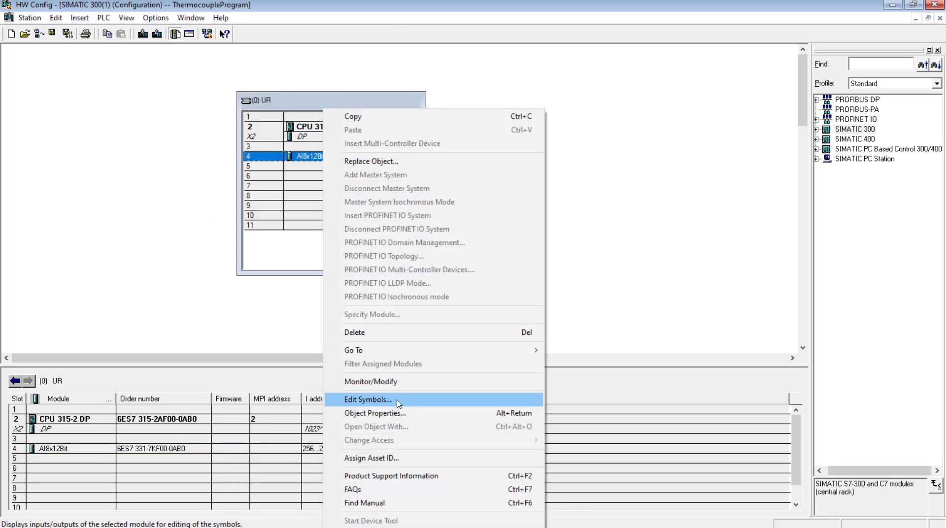
{"action": "left_click", "coordinate": [368, 400]}
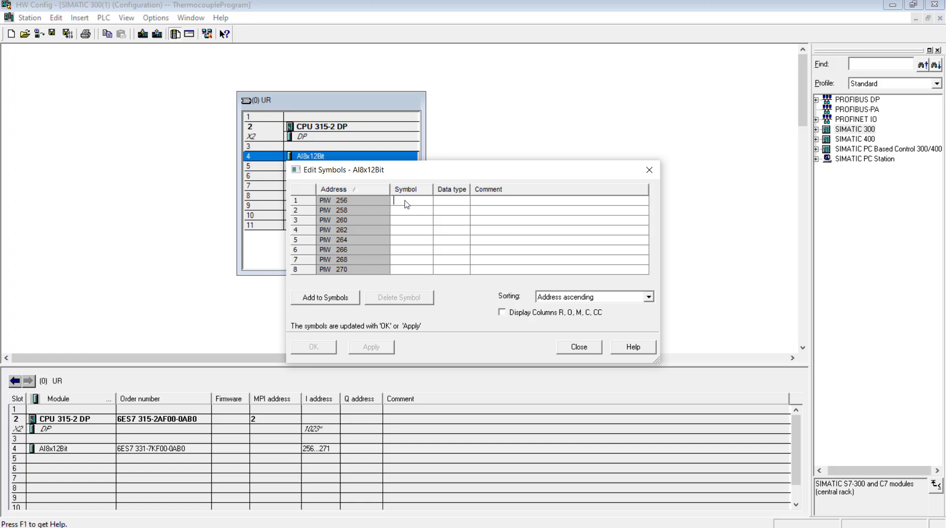
{"action": "type", "text": "T"}
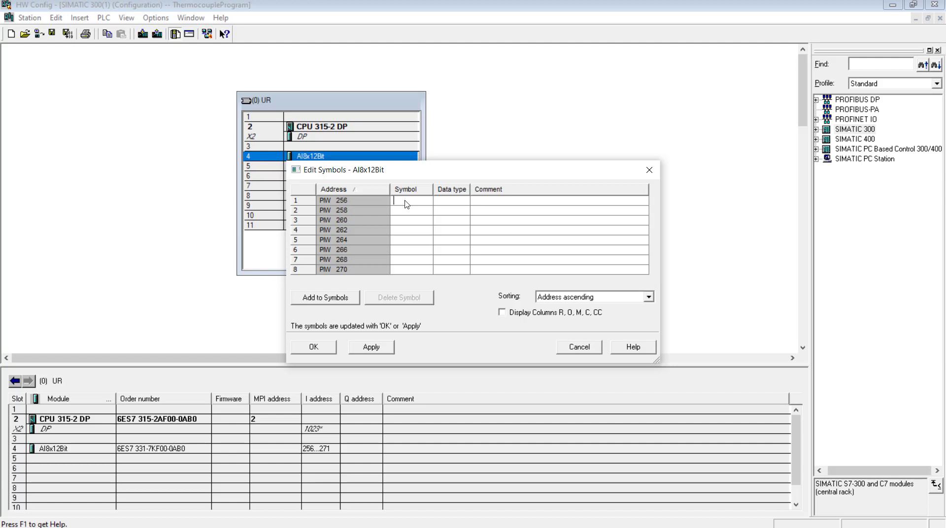
{"action": "left_click", "coordinate": [410, 210]}
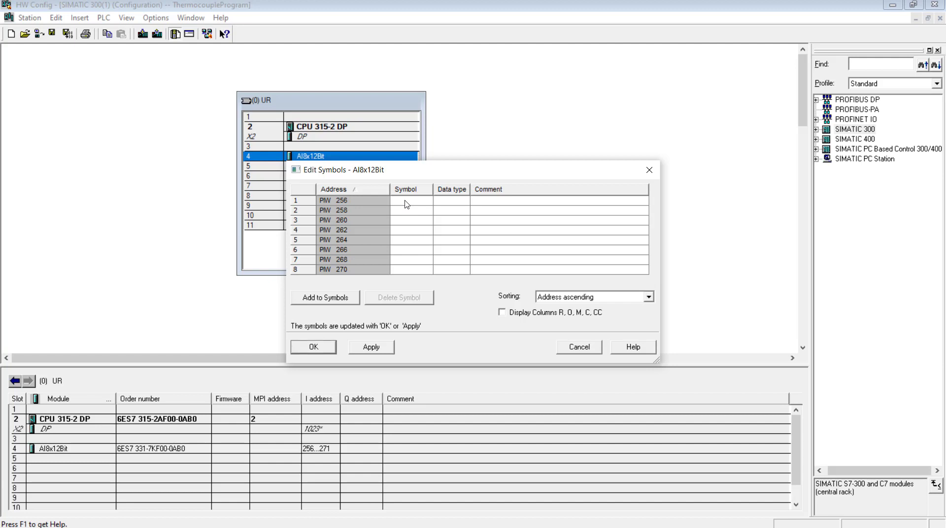
{"action": "type", "text": "Temp_oil"}
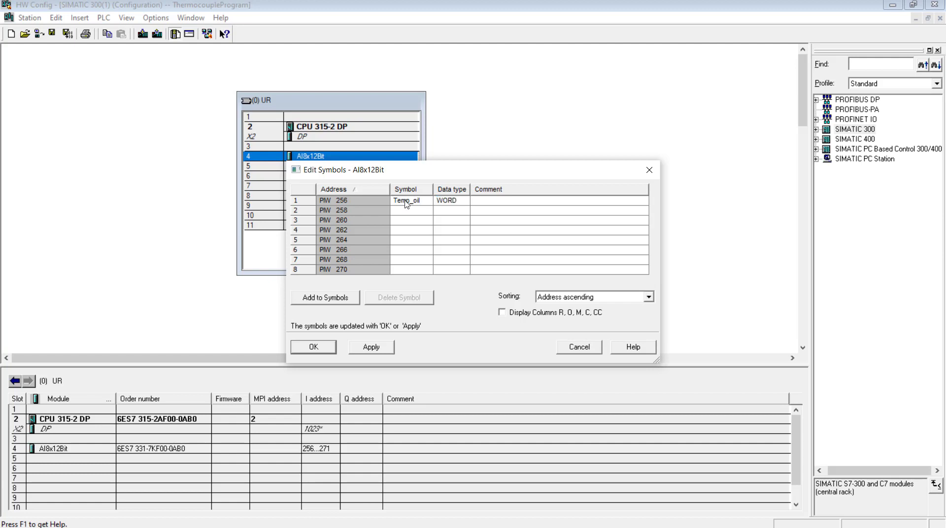
{"action": "type", "text": "Oil temperatue"}
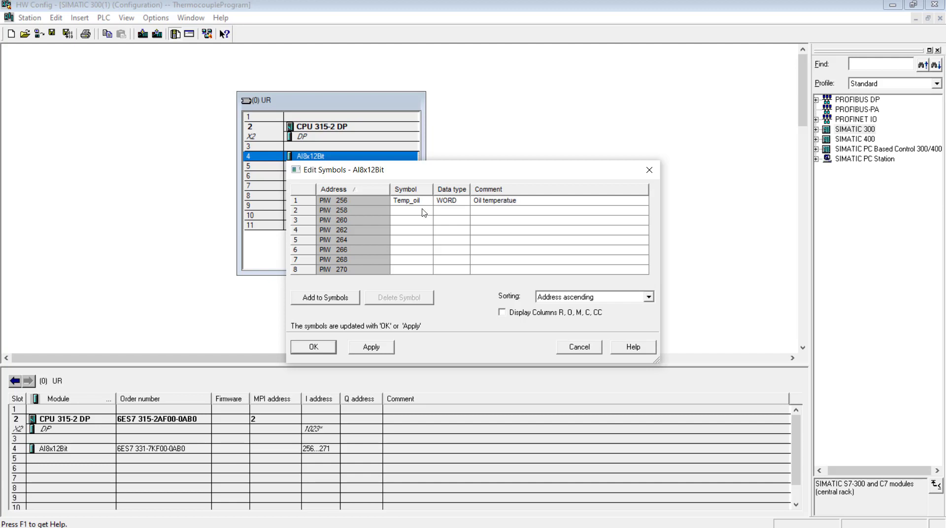
{"action": "left_click", "coordinate": [314, 346]}
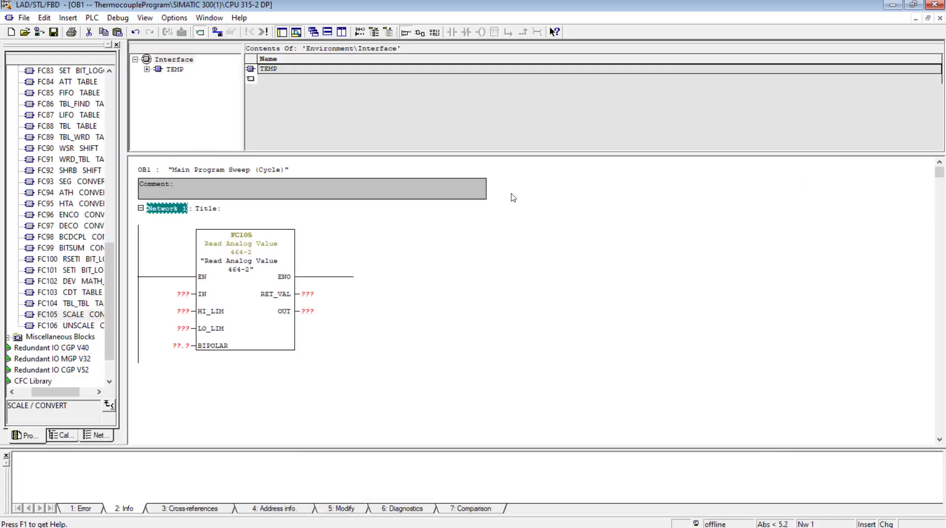
Wire the FC105 call with PIW256 at IN, 300 at HI_LIM, 50 at LO_LIM, M1.0 at BIPOLAR.
{"action": "left_click", "coordinate": [179, 294]}
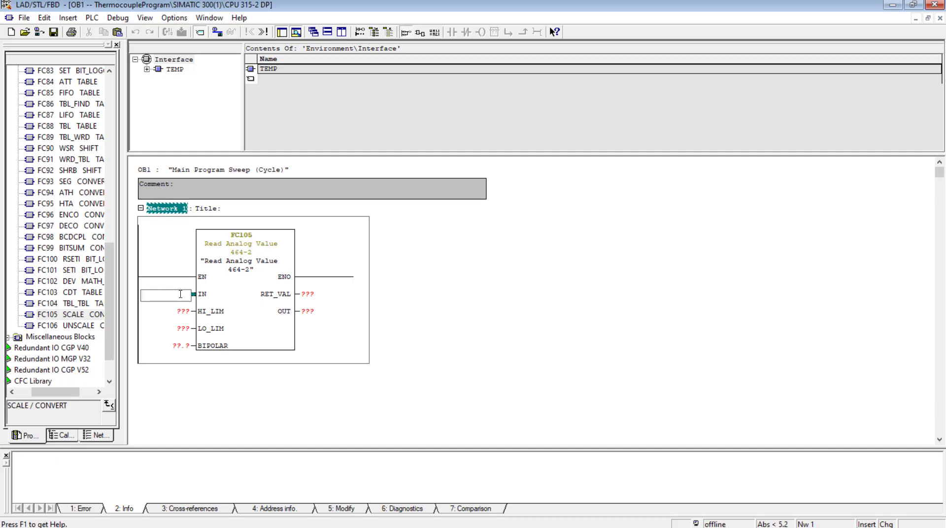
{"action": "type", "text": "PIW256"}
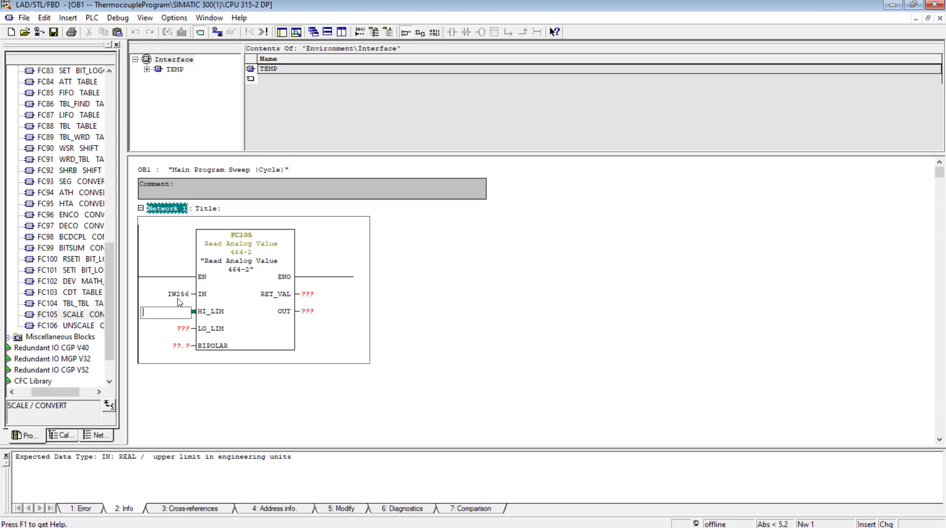
{"action": "mouse_move", "coordinate": [171, 376]}
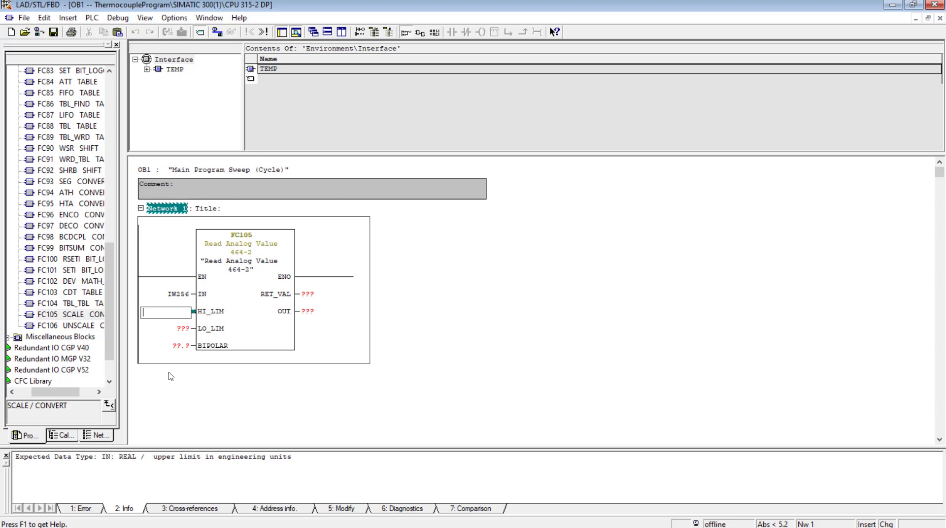
{"action": "type", "text": "300"}
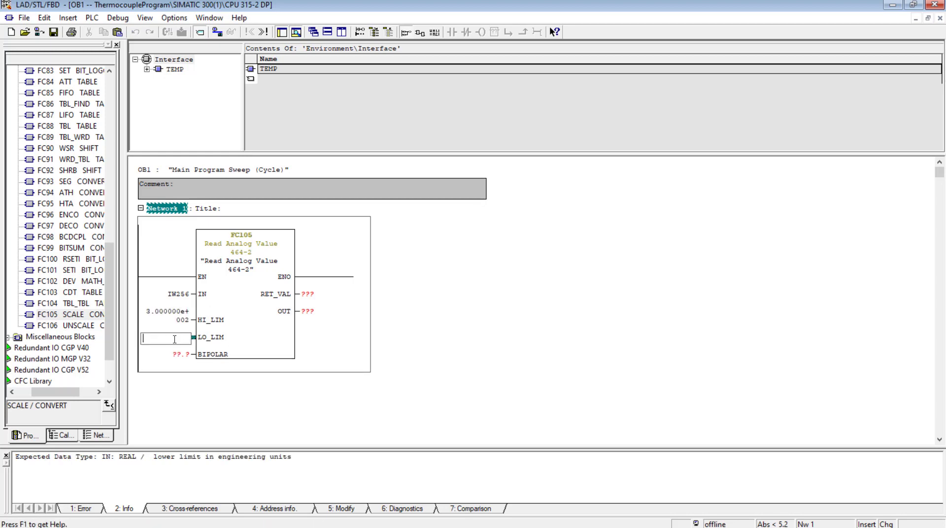
{"action": "type", "text": "5.000000e+001"}
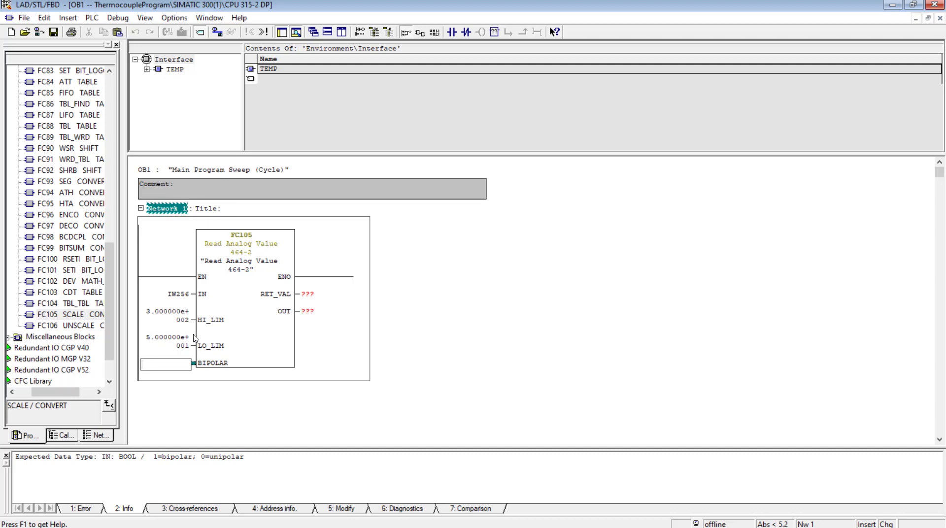
{"action": "mouse_move", "coordinate": [201, 319]}
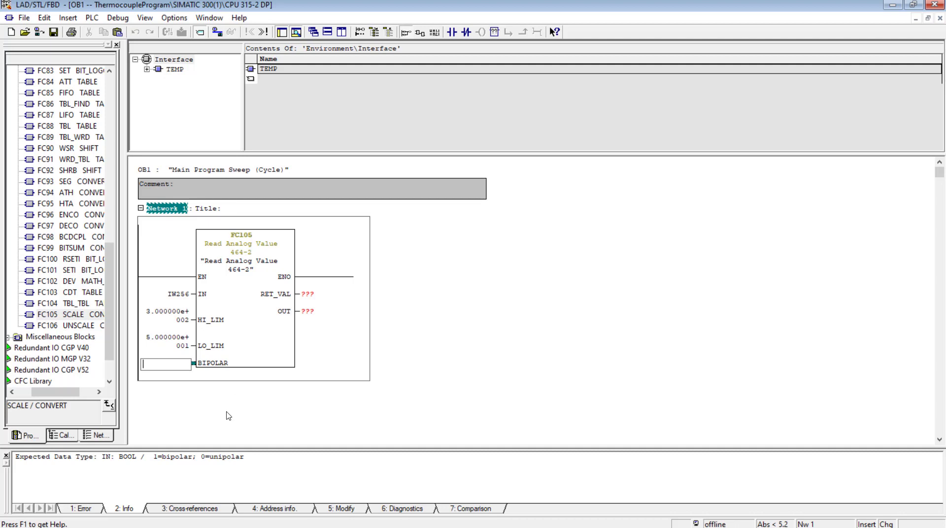
{"action": "type", "text": "m"}
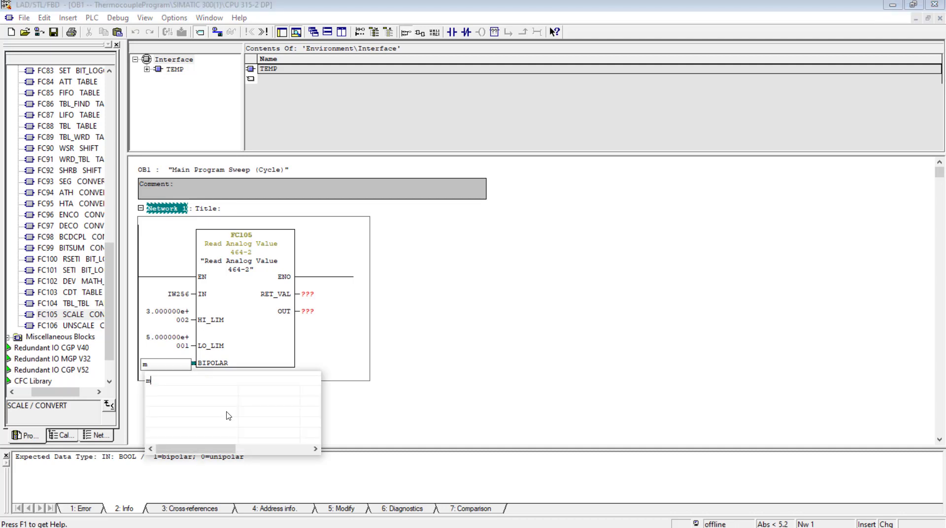
{"action": "type", "text": "m"}
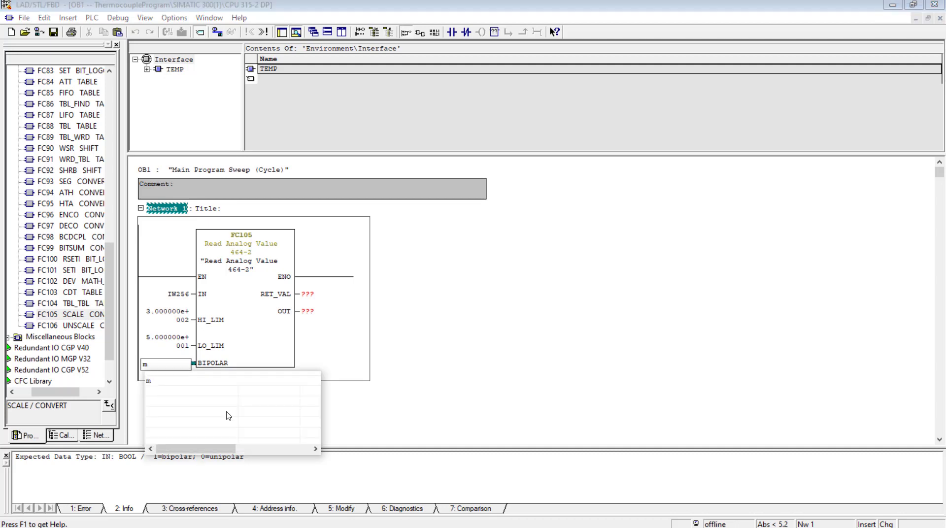
{"action": "type", "text": "1.0"}
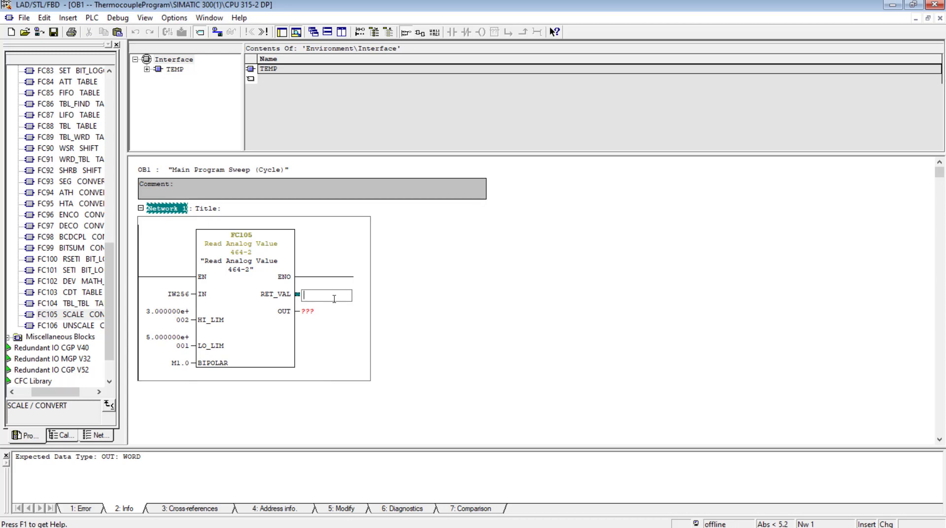
{"action": "left_click", "coordinate": [326, 312]}
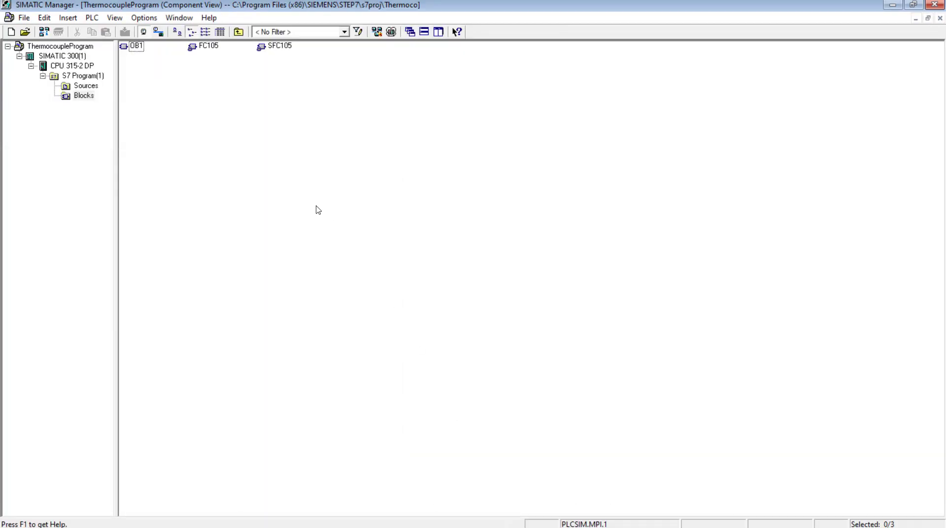
Insert a new shared data block DB1 into the Blocks folder.
{"action": "right_click", "coordinate": [318, 210]}
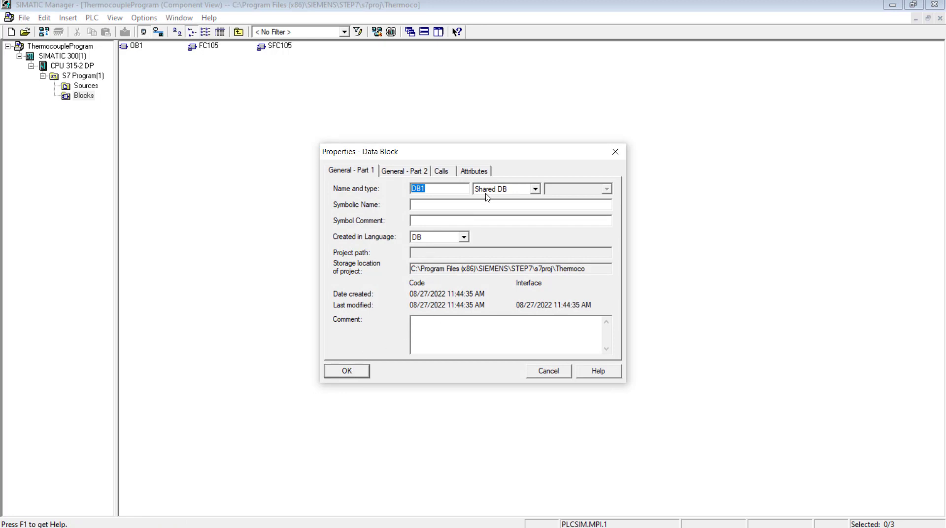
{"action": "mouse_move", "coordinate": [374, 352]}
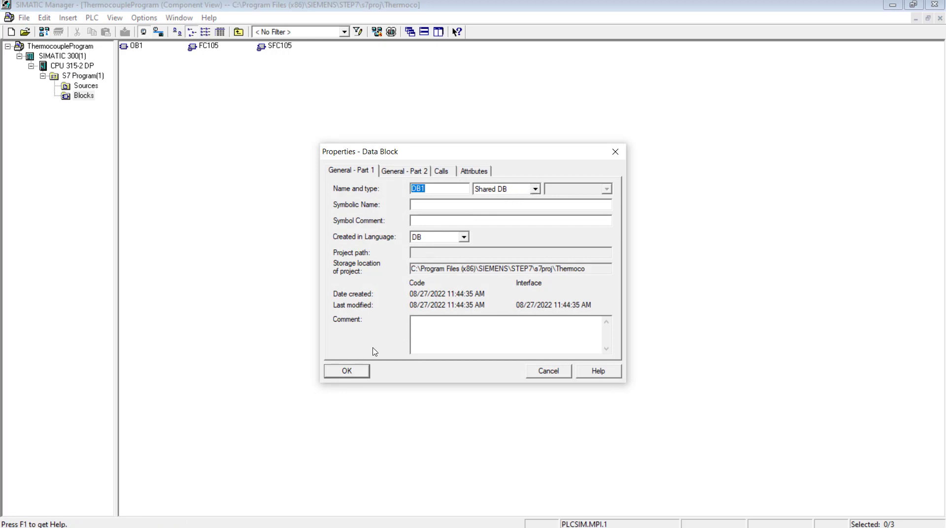
{"action": "left_click", "coordinate": [346, 371]}
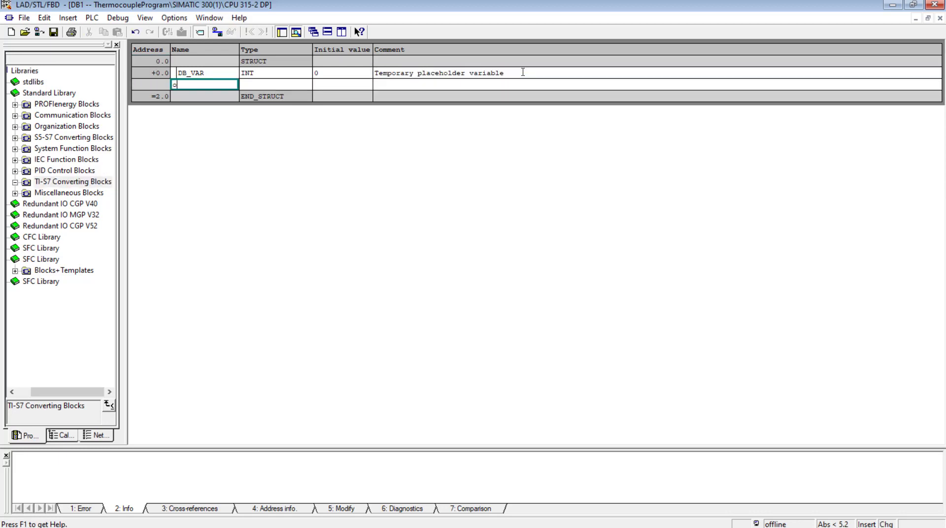
Declare oil_temp as REAL with initial value 0.0 in DB1.
{"action": "type", "text": "oil_temp"}
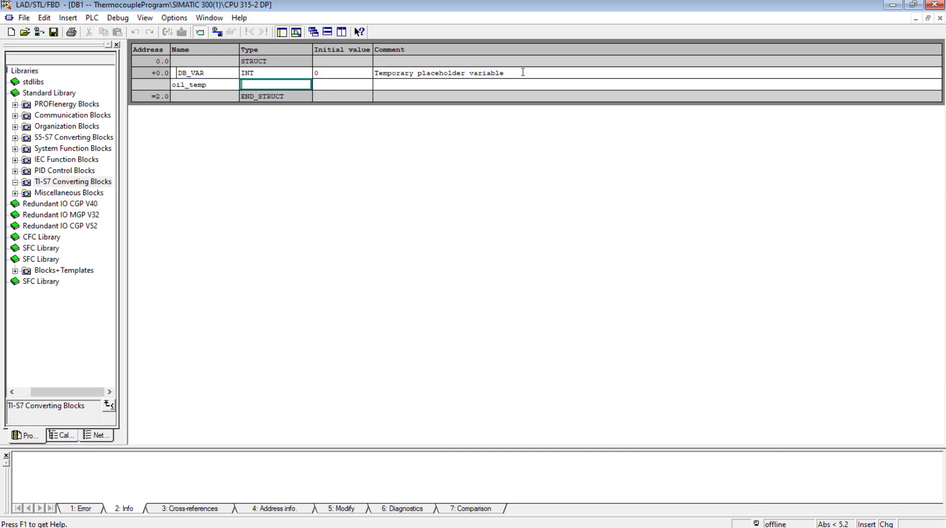
{"action": "type", "text": "real"}
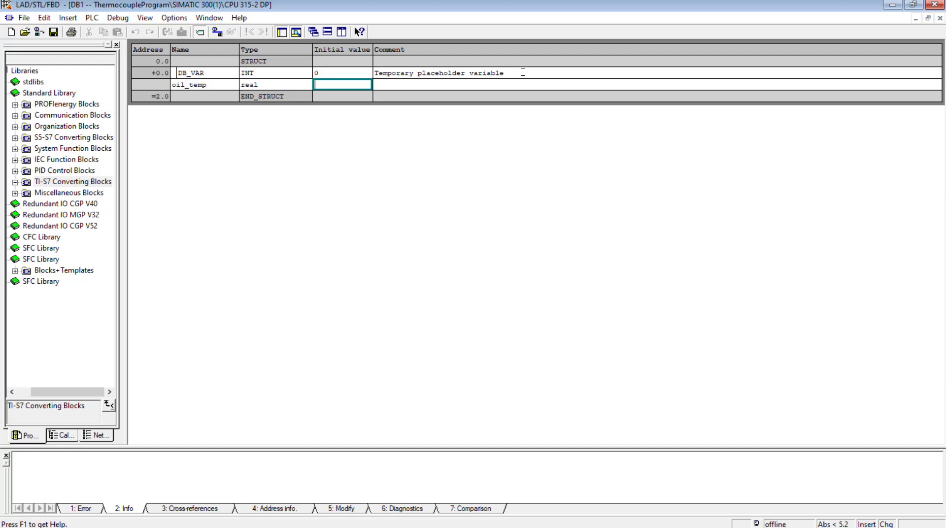
{"action": "type", "text": "0.000000e+000"}
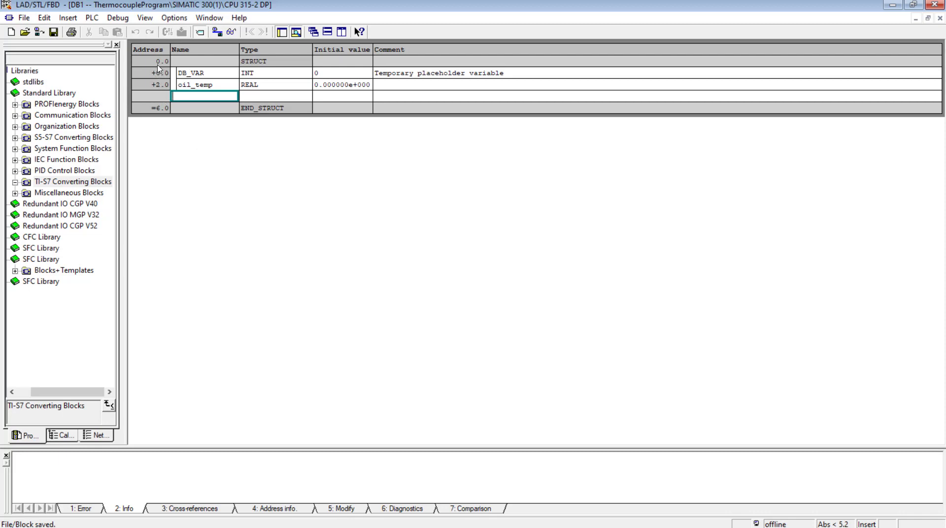
{"action": "mouse_move", "coordinate": [240, 118]}
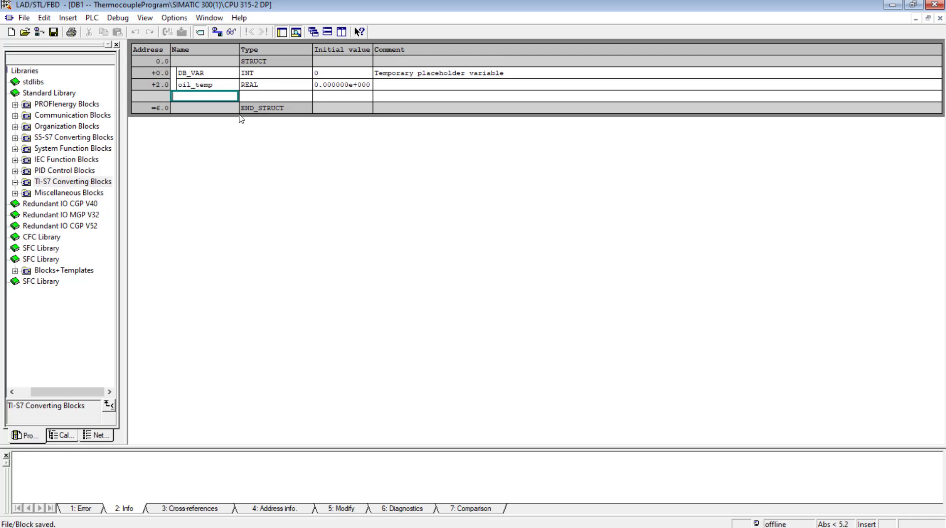
{"action": "mouse_move", "coordinate": [475, 429]}
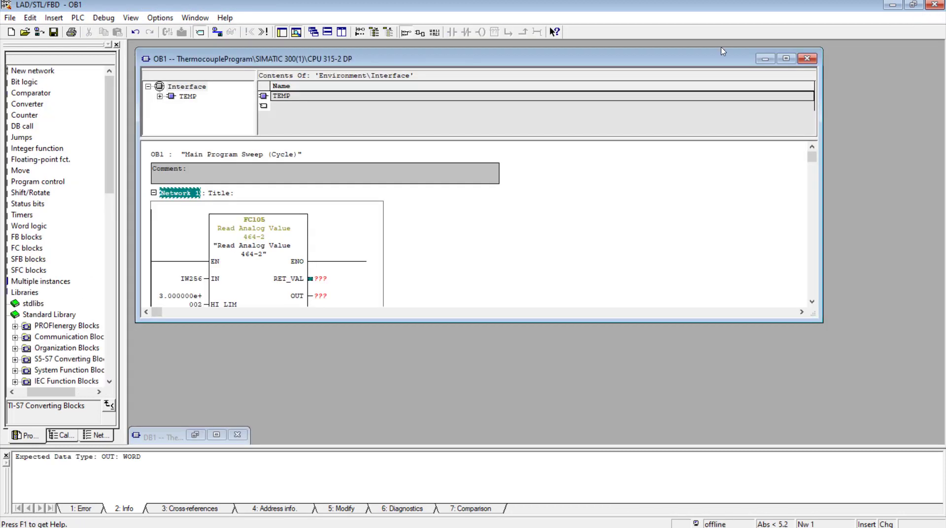
Connect FC105's OUT pin to DB1.DBD2.
{"action": "left_click", "coordinate": [786, 59]}
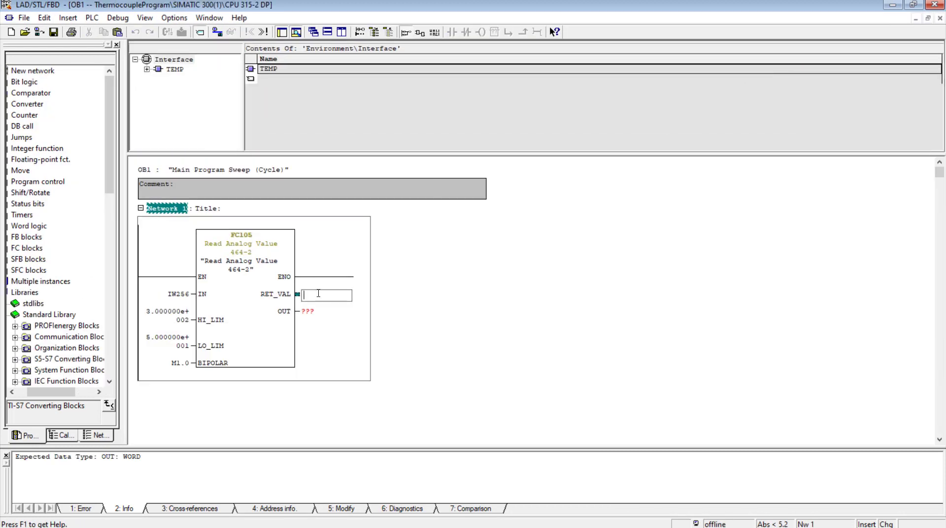
{"action": "type", "text": "d"}
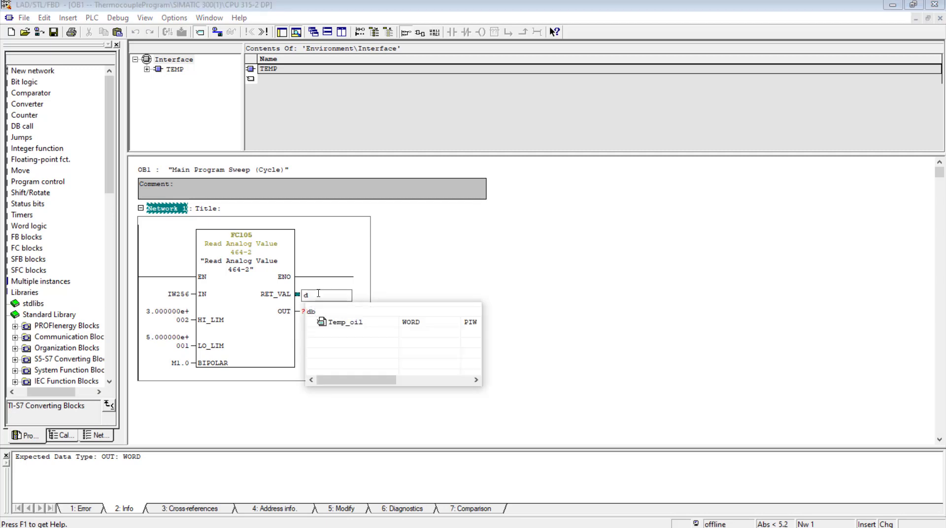
{"action": "type", "text": "1."}
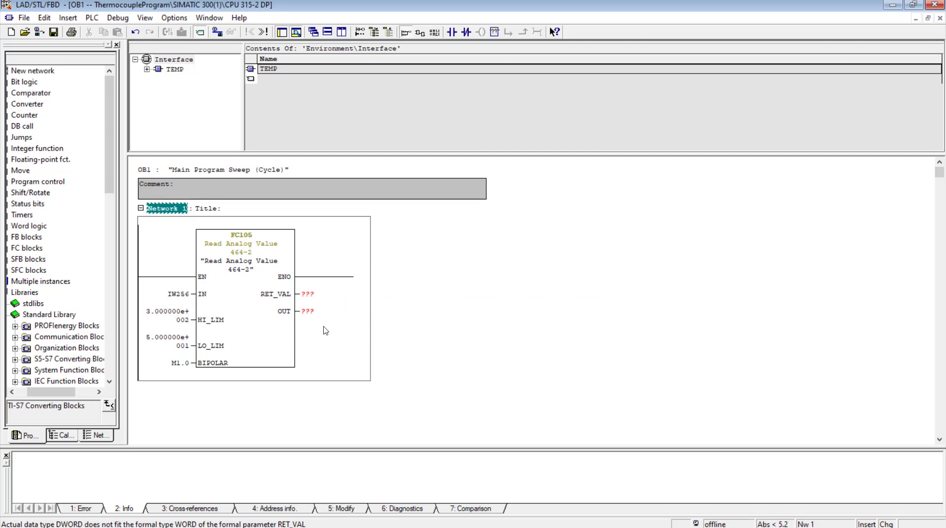
{"action": "type", "text": "db1.dbd2"}
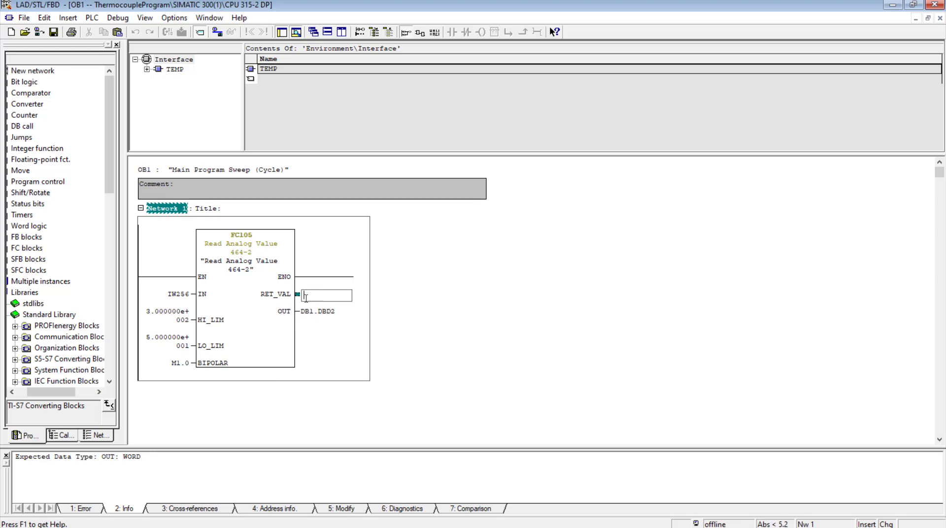
{"action": "mouse_move", "coordinate": [284, 338]}
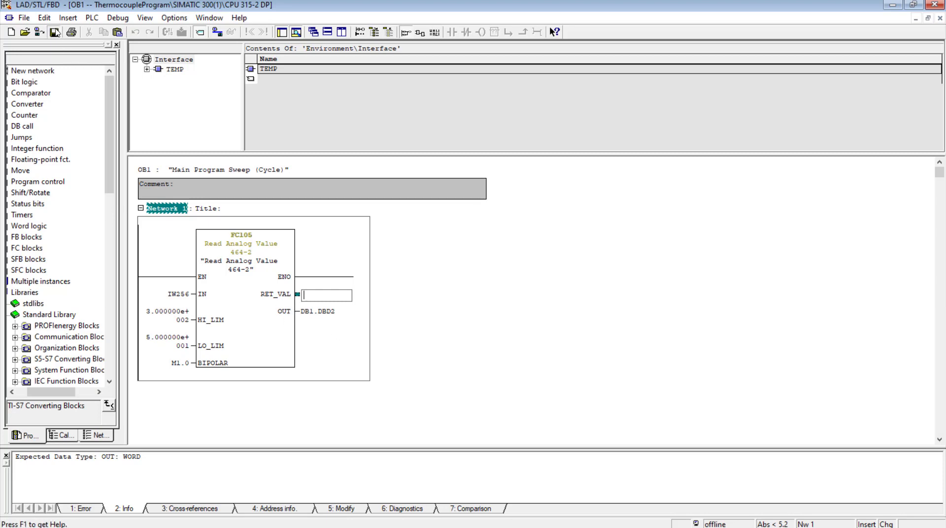
Assign MW0 to RET_VAL, then save and close OB1.
{"action": "left_click", "coordinate": [54, 32]}
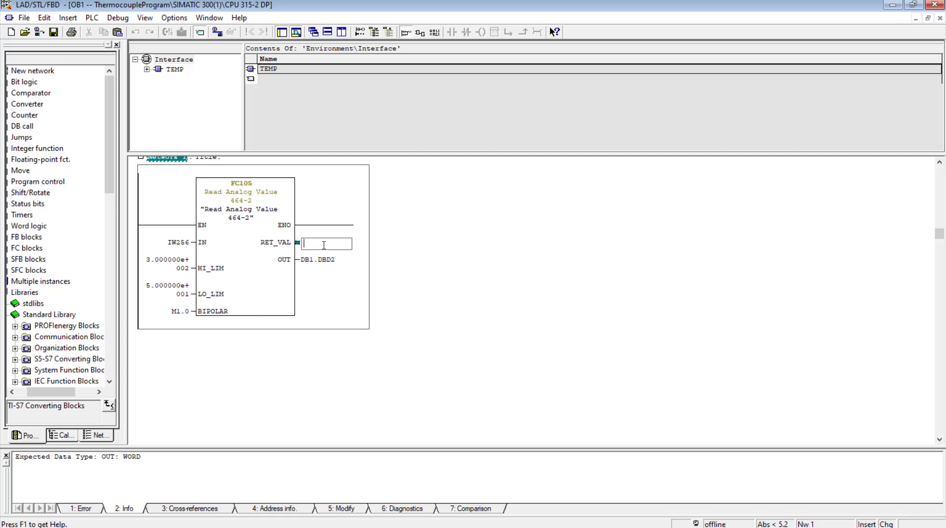
{"action": "type", "text": "m"}
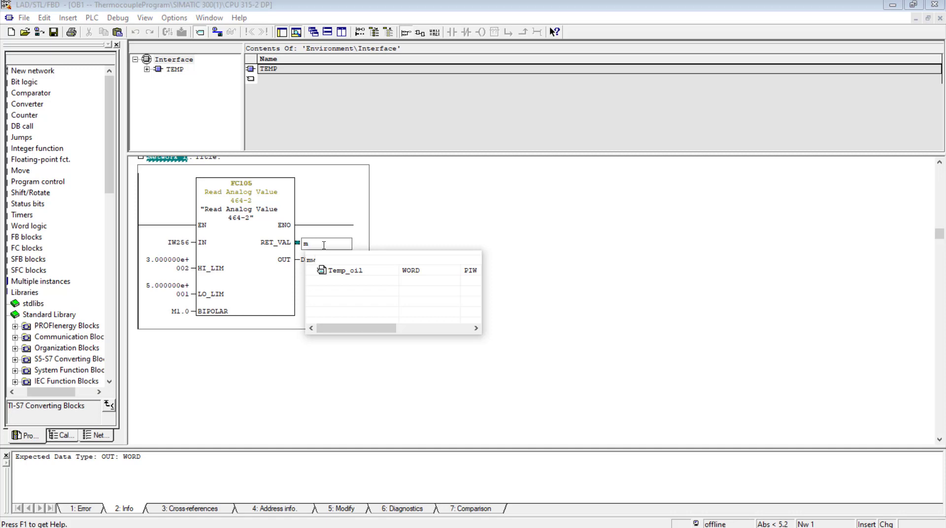
{"action": "type", "text": "MW0"}
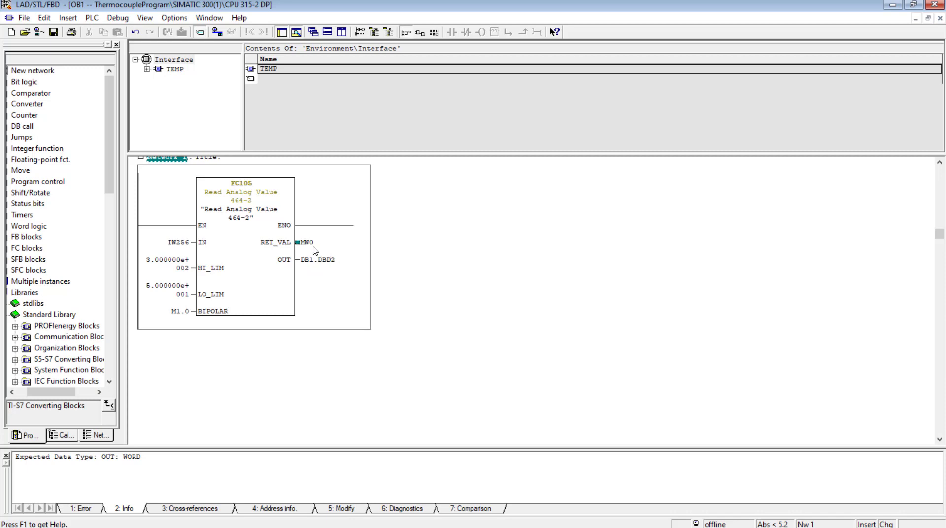
{"action": "mouse_move", "coordinate": [310, 254]}
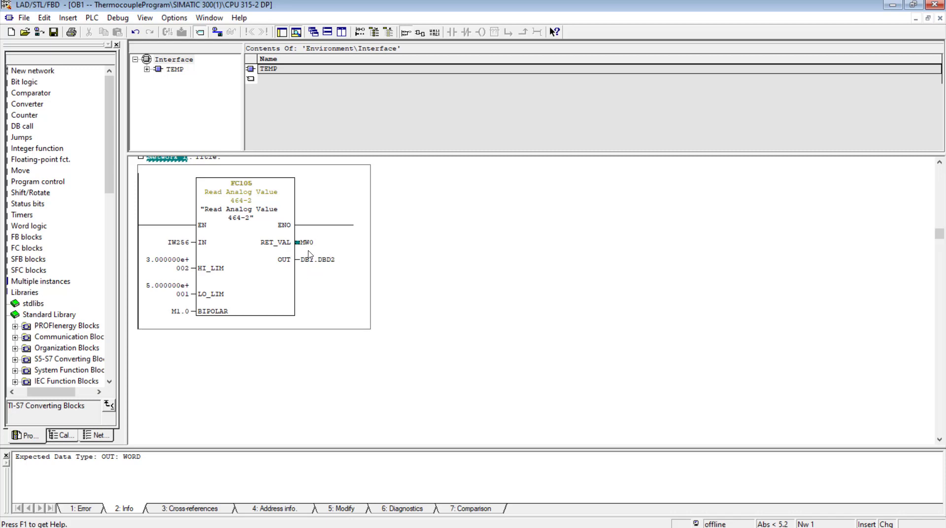
{"action": "left_click", "coordinate": [53, 32]}
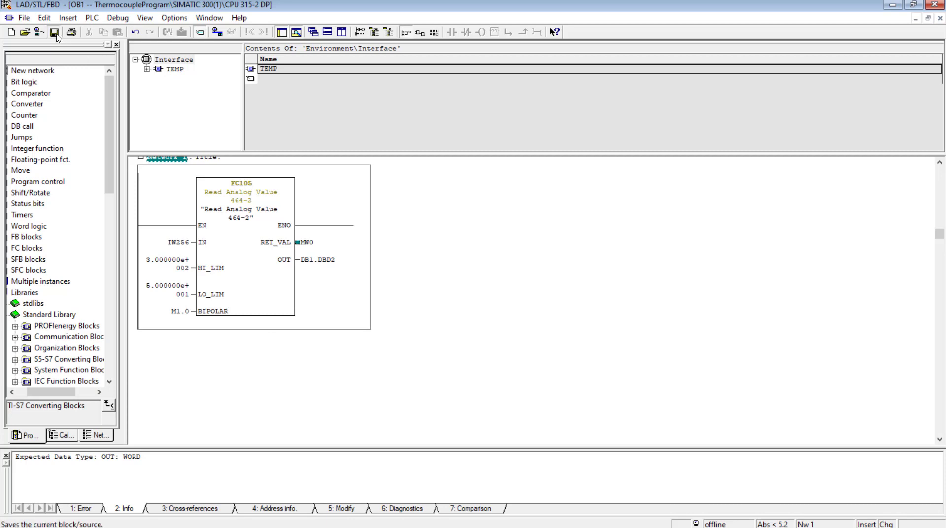
{"action": "left_click", "coordinate": [53, 32]}
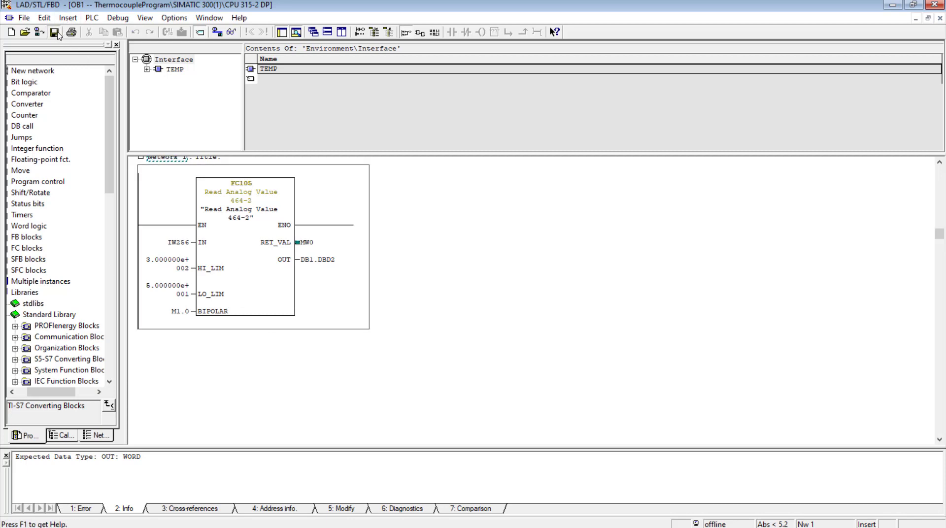
{"action": "left_click", "coordinate": [54, 32]}
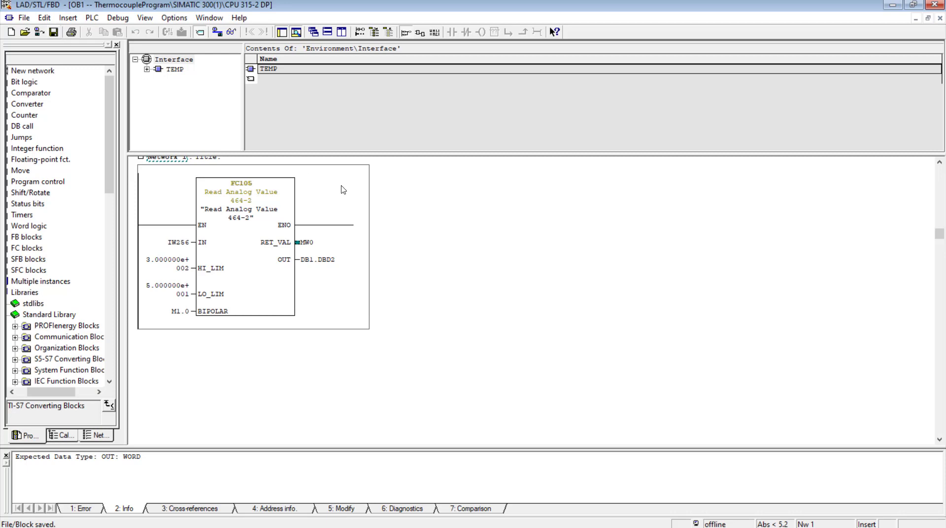
{"action": "mouse_move", "coordinate": [519, 508]}
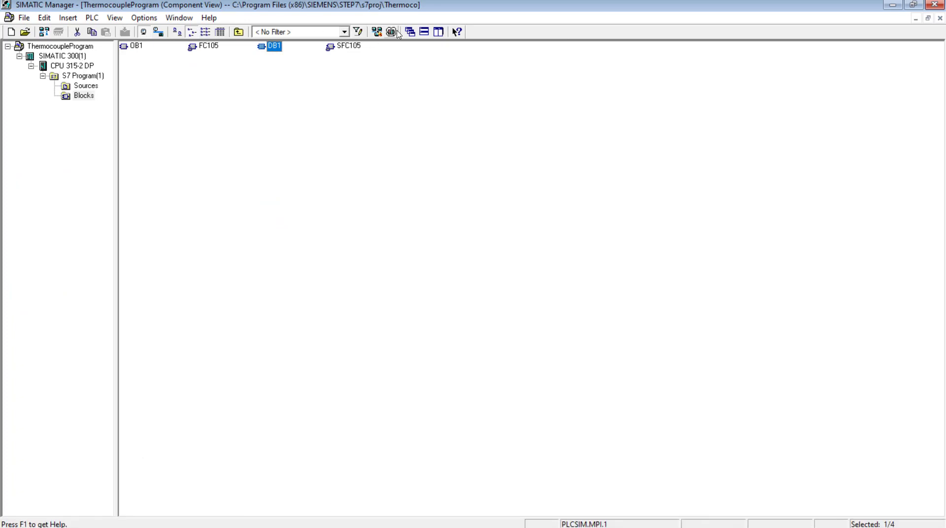
Launch S7-PLCSIM with a PLCSIM(MPI) connection for the SIMATIC 300 station.
{"action": "left_click", "coordinate": [392, 32]}
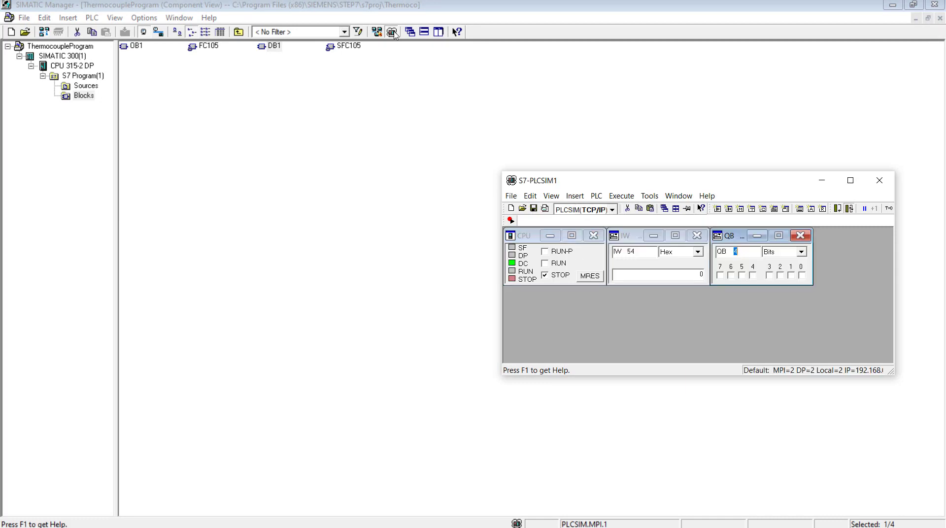
{"action": "mouse_move", "coordinate": [574, 196]}
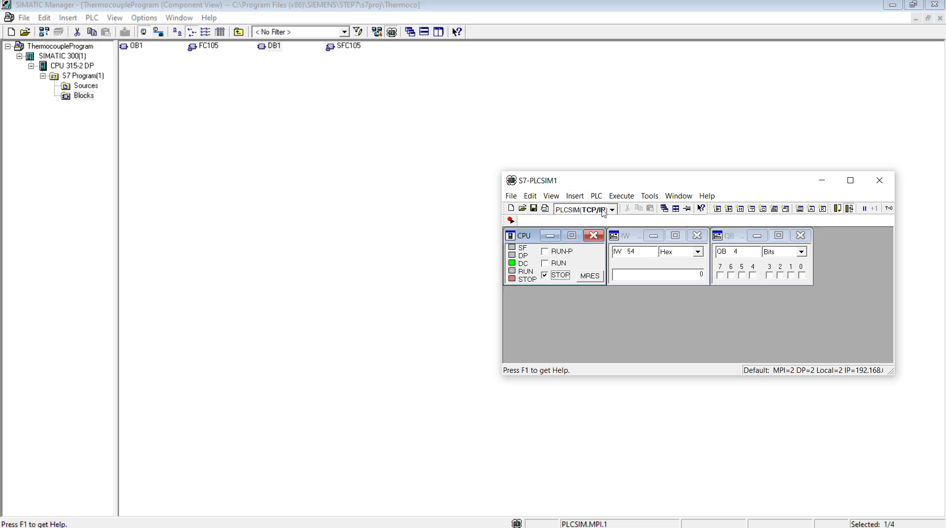
{"action": "left_click", "coordinate": [579, 209]}
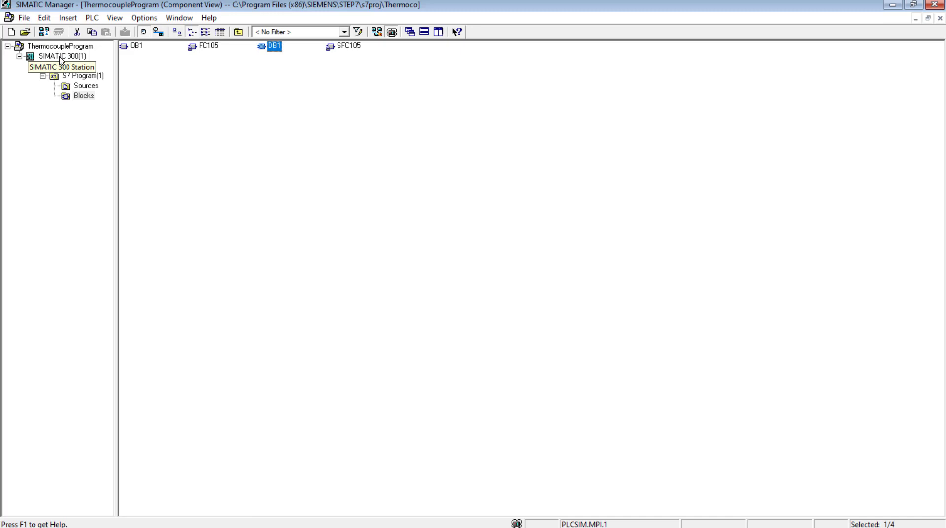
{"action": "right_click", "coordinate": [58, 56]}
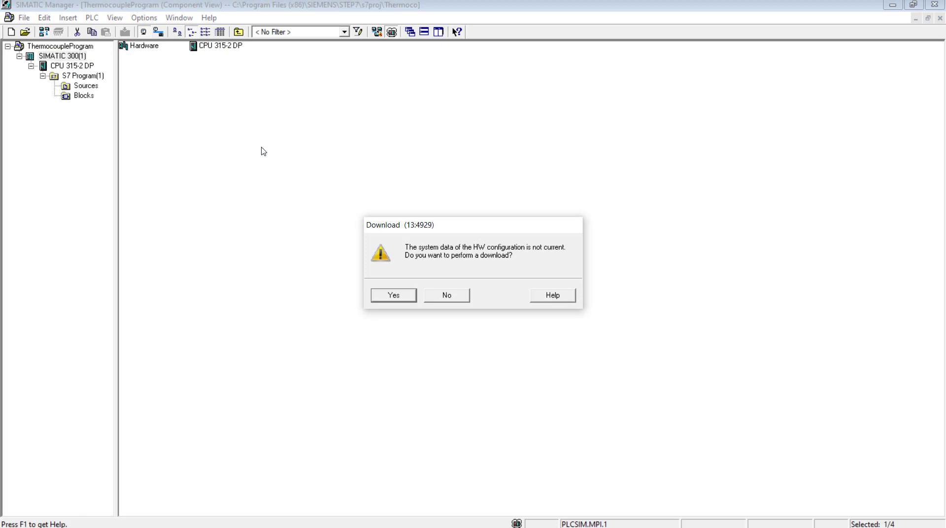
Download SIMATIC 300(1) to PLCSIM, accepting all prompts, and reopen OB1.
{"action": "left_click", "coordinate": [393, 296]}
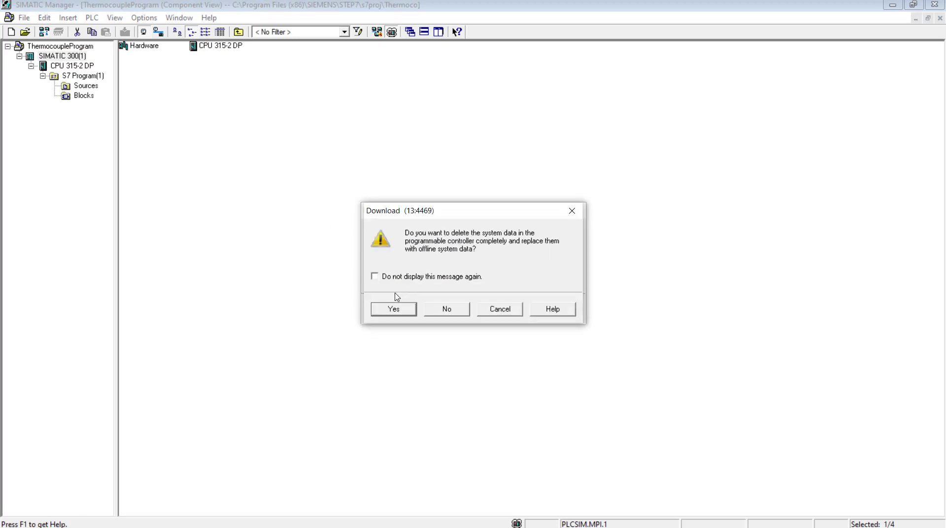
{"action": "left_click", "coordinate": [393, 308]}
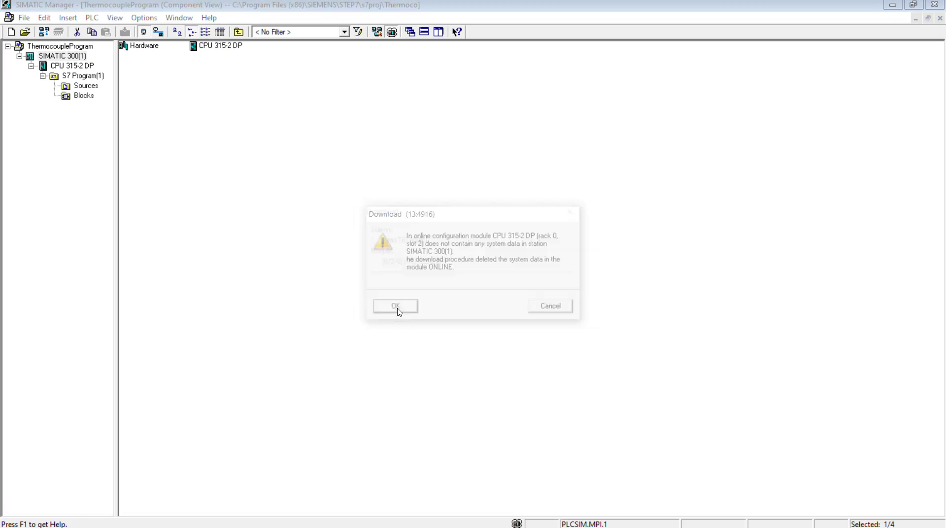
{"action": "left_click", "coordinate": [395, 306]}
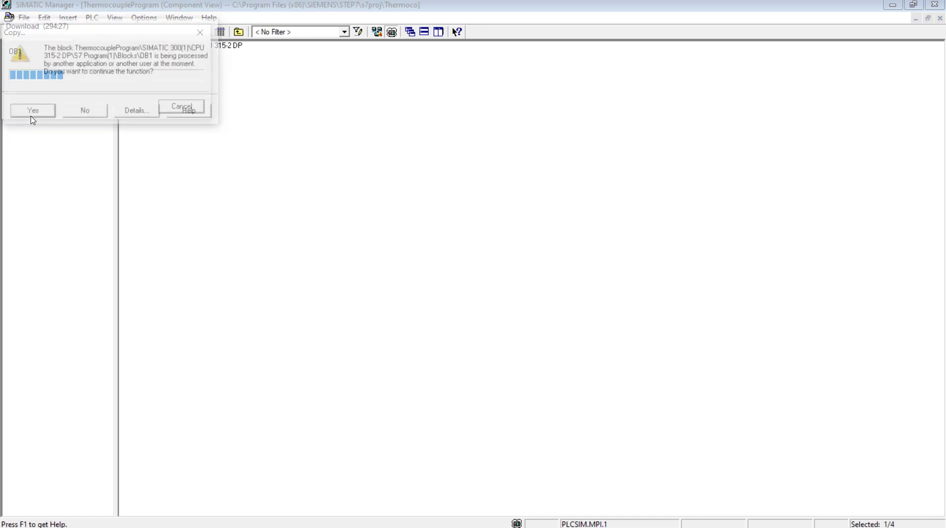
{"action": "left_click", "coordinate": [32, 110]}
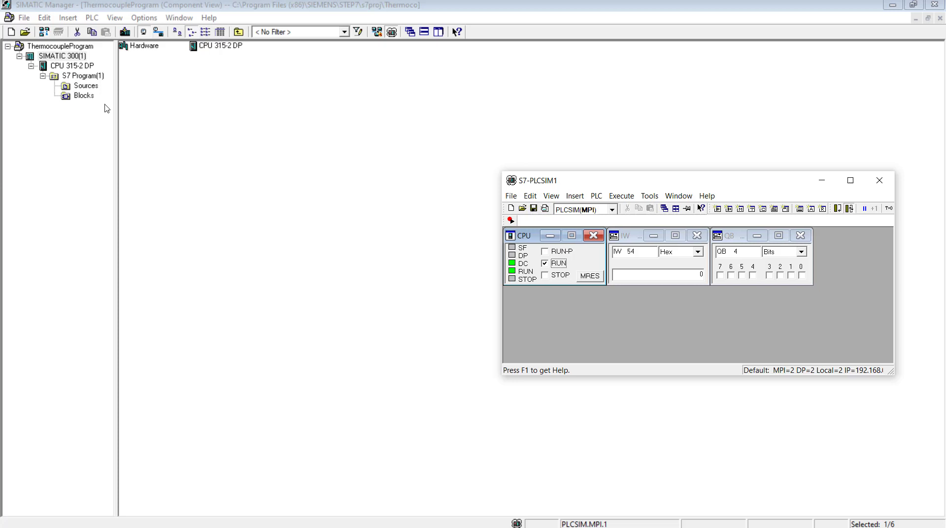
{"action": "left_click", "coordinate": [83, 96]}
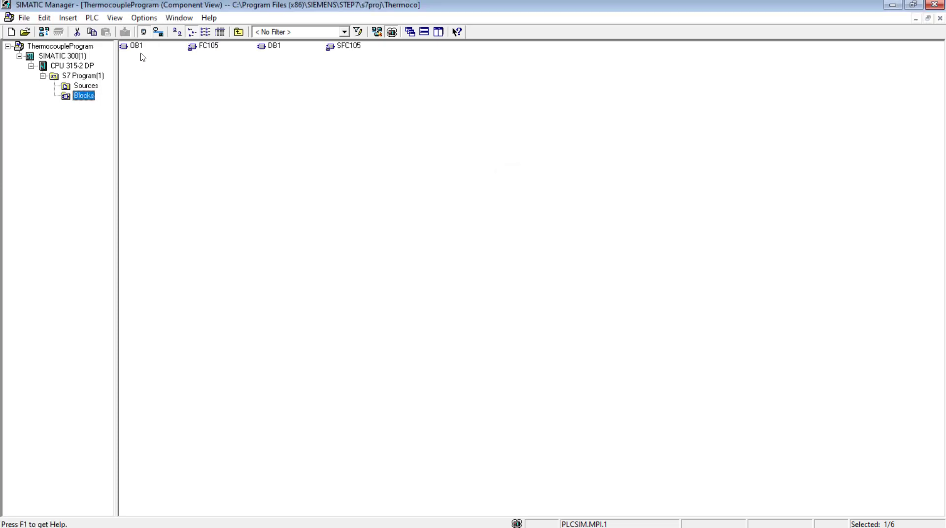
{"action": "double_click", "coordinate": [137, 46]}
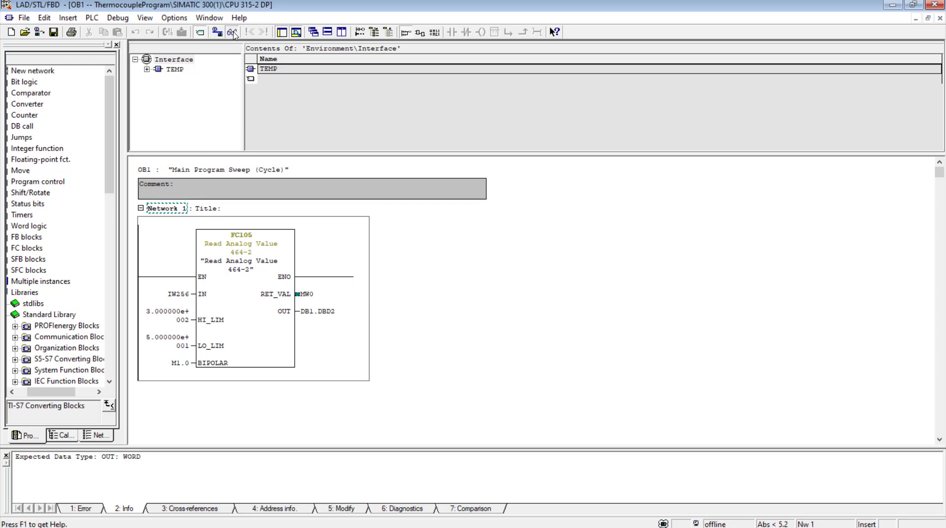
Switch on online monitoring of OB1's FC105 network.
{"action": "left_click", "coordinate": [232, 32]}
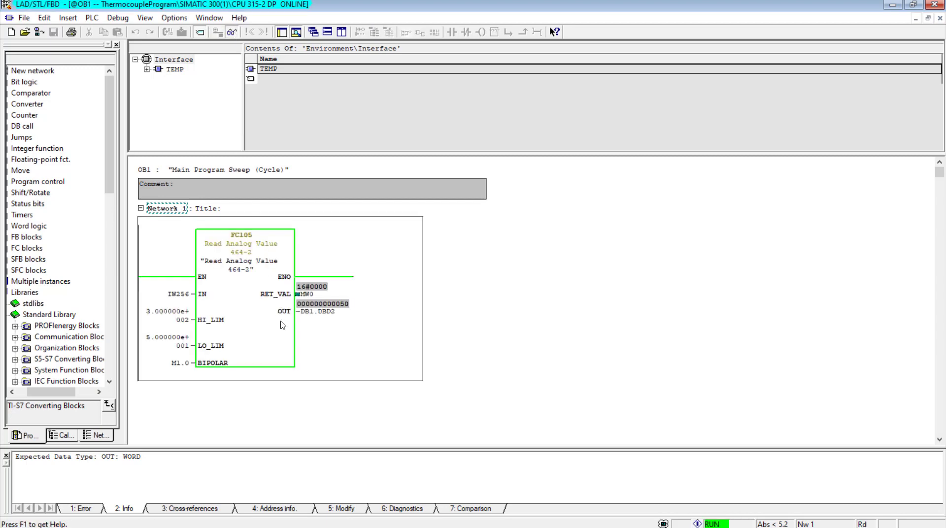
{"action": "mouse_move", "coordinate": [302, 312]}
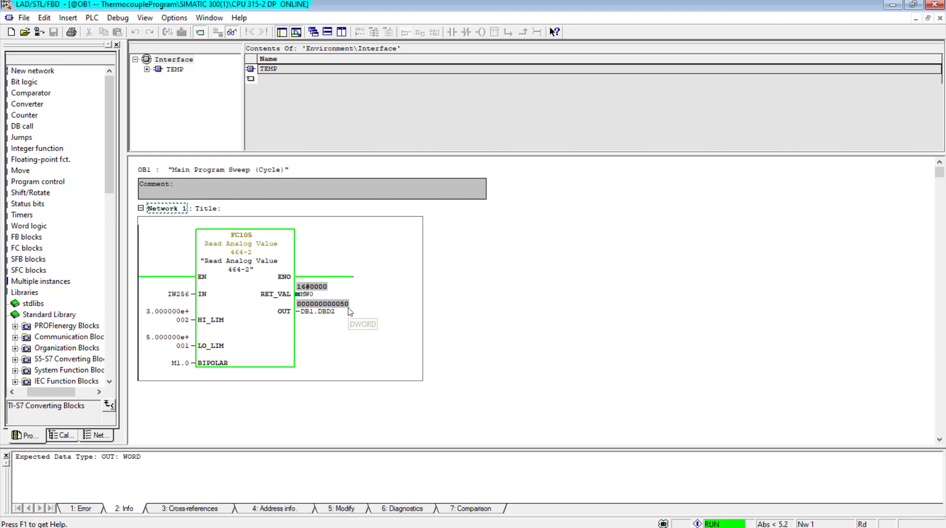
{"action": "mouse_move", "coordinate": [210, 338]}
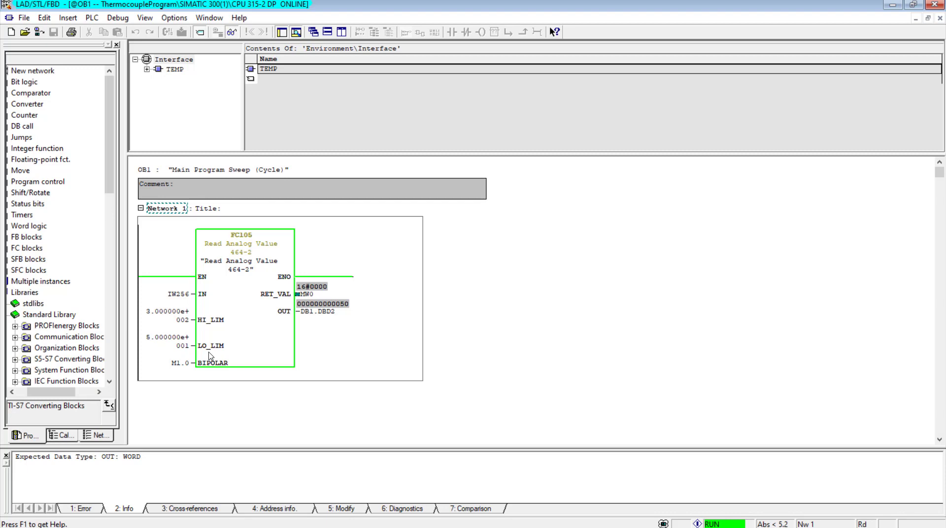
{"action": "mouse_move", "coordinate": [189, 300]}
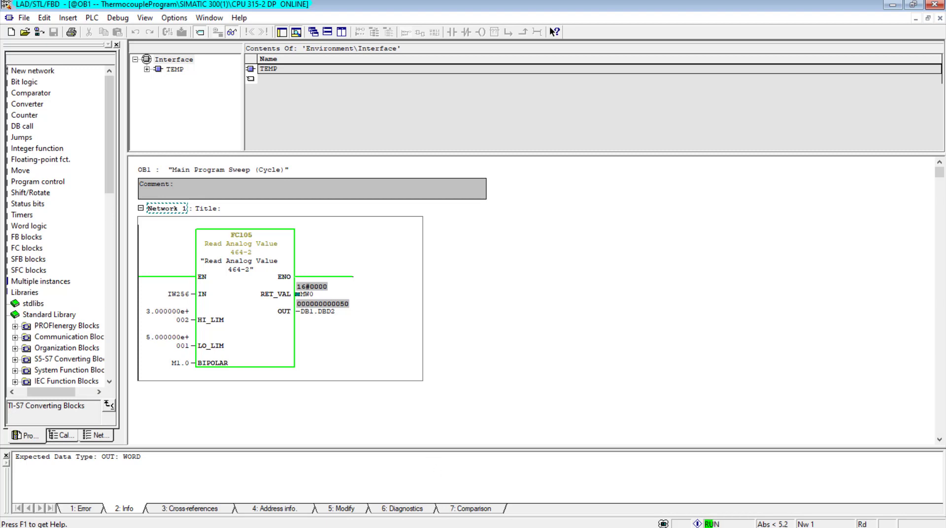
{"action": "mouse_move", "coordinate": [556, 518]}
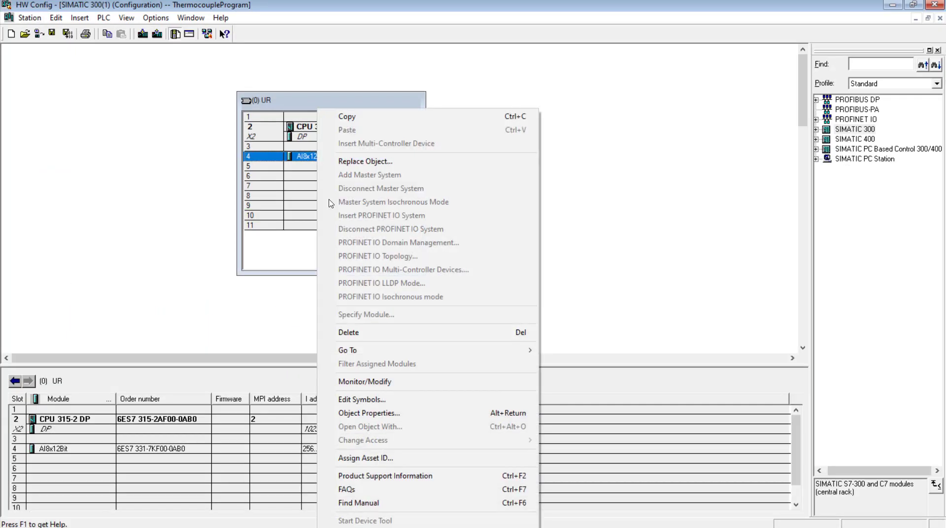
Monitor the AI8x12Bit module and enter a hex value into PLCSIM's IW 256.
{"action": "left_click", "coordinate": [365, 382]}
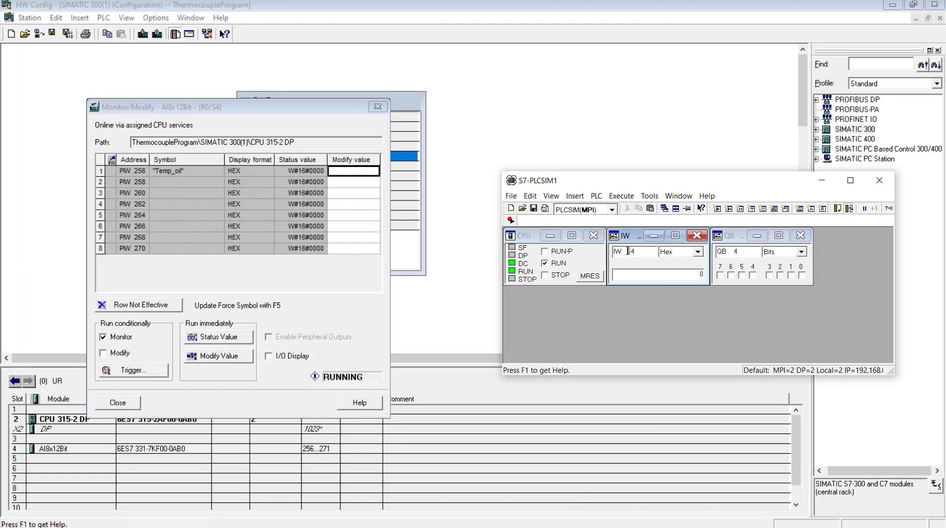
{"action": "type", "text": "25"}
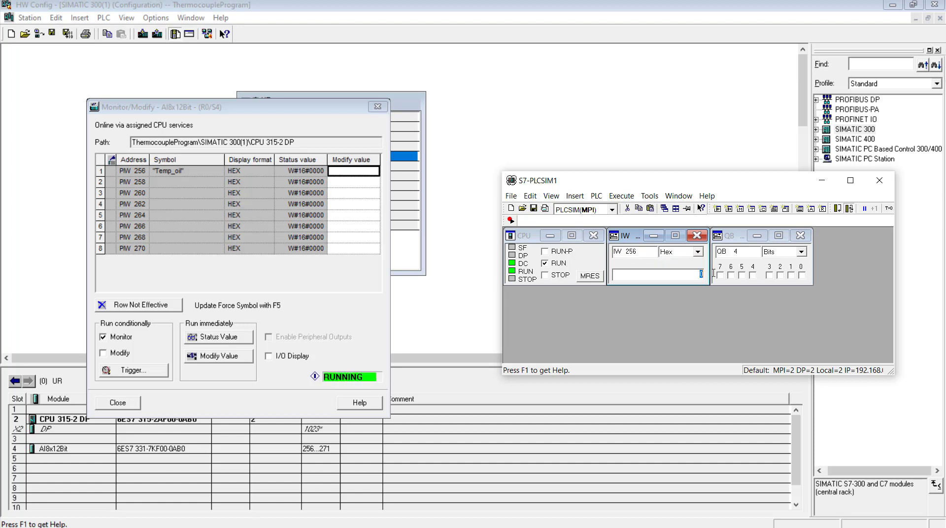
{"action": "type", "text": "4A"}
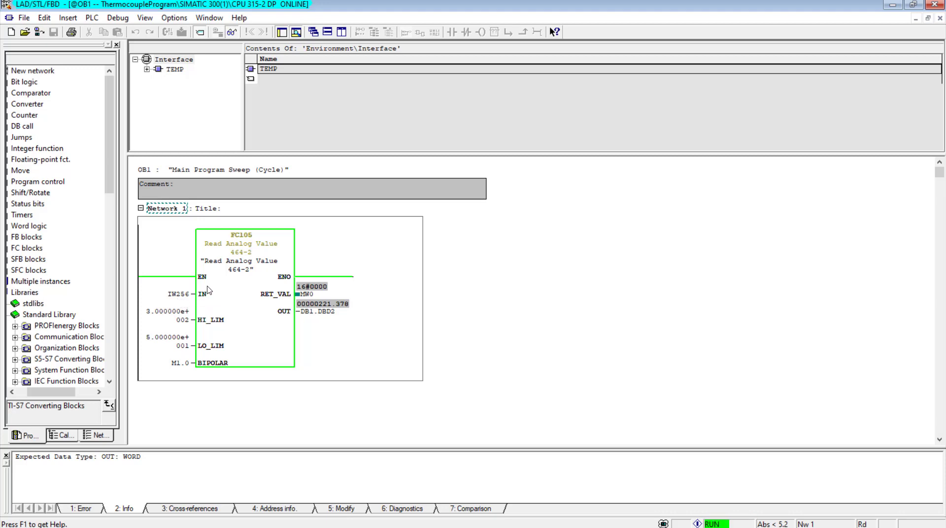
{"action": "mouse_move", "coordinate": [215, 297]}
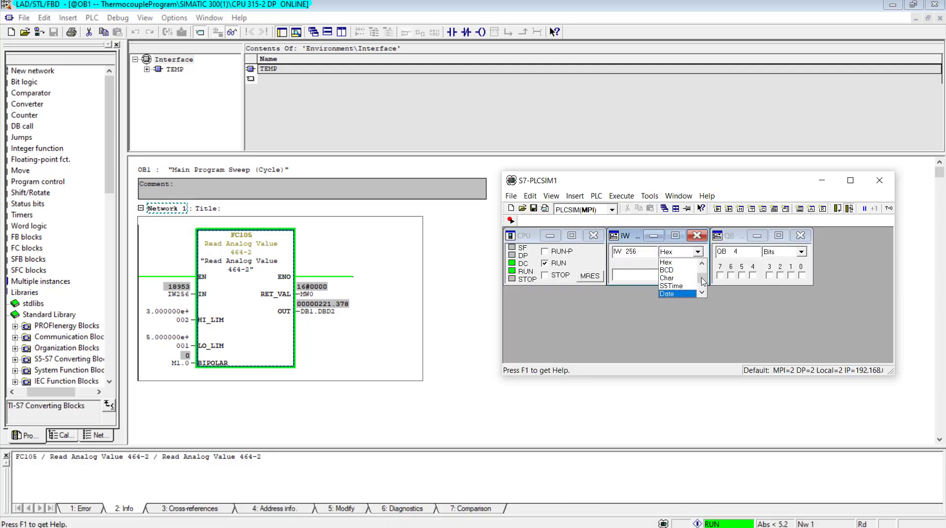
Show PLCSIM's IW 256 in decimal, reading 18953 against OUT 221.378.
{"action": "left_click", "coordinate": [668, 252]}
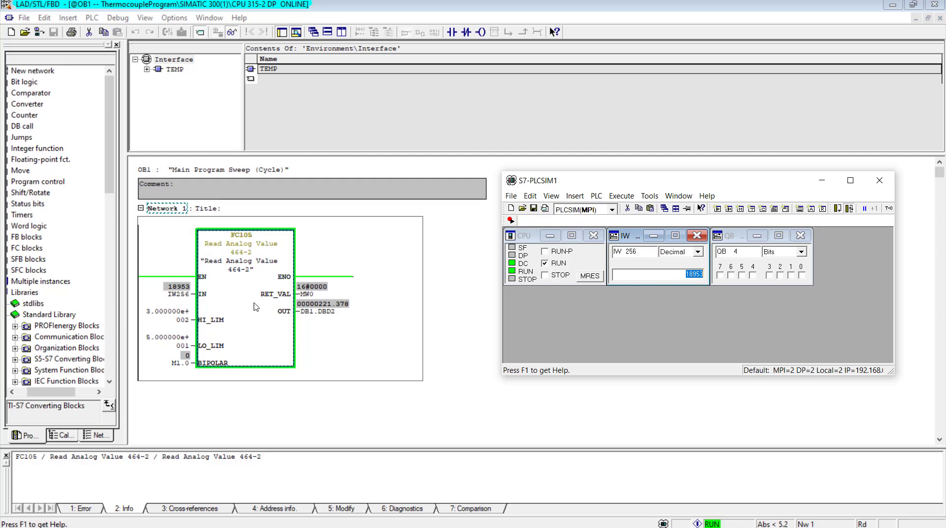
{"action": "mouse_move", "coordinate": [335, 315]}
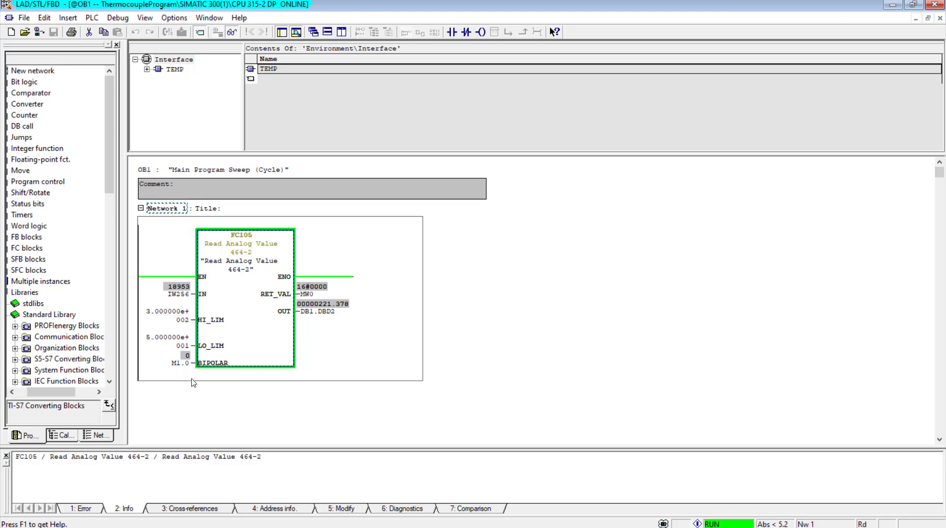
{"action": "mouse_move", "coordinate": [204, 277]}
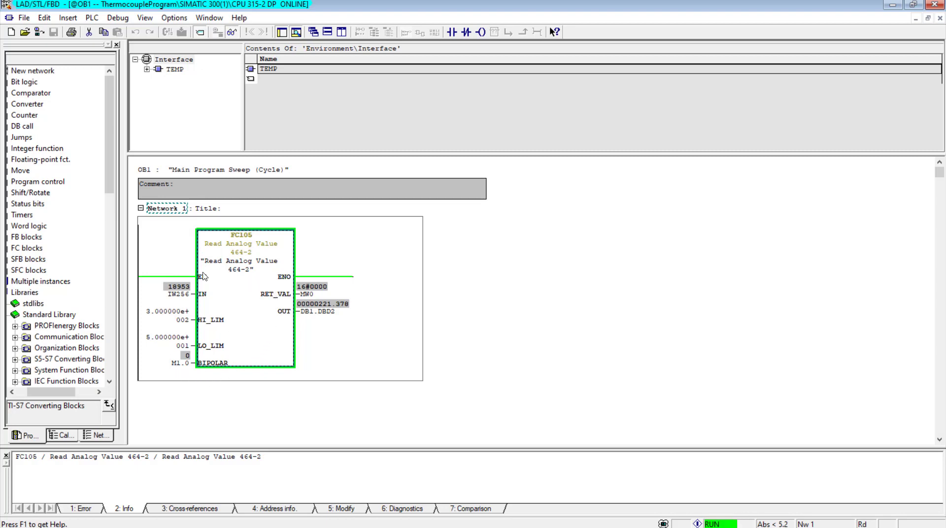
{"action": "mouse_move", "coordinate": [189, 309]}
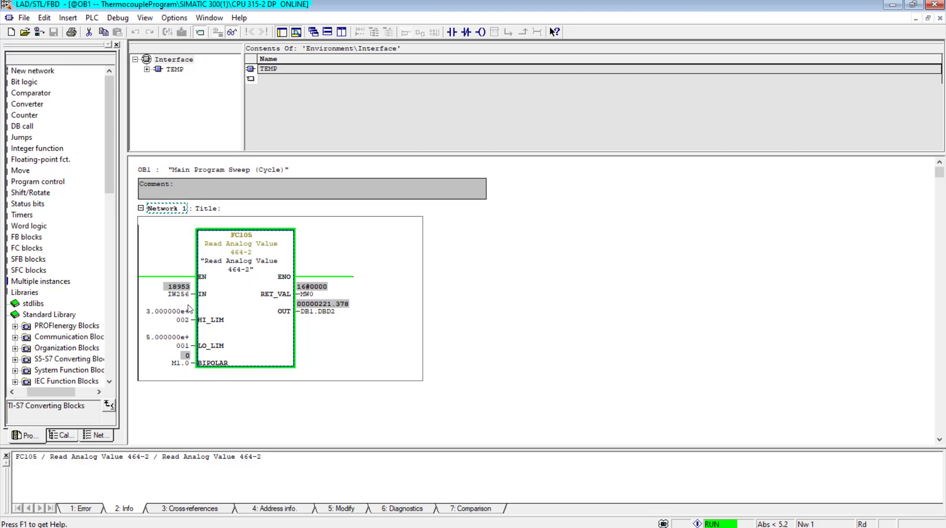
{"action": "mouse_move", "coordinate": [153, 324]}
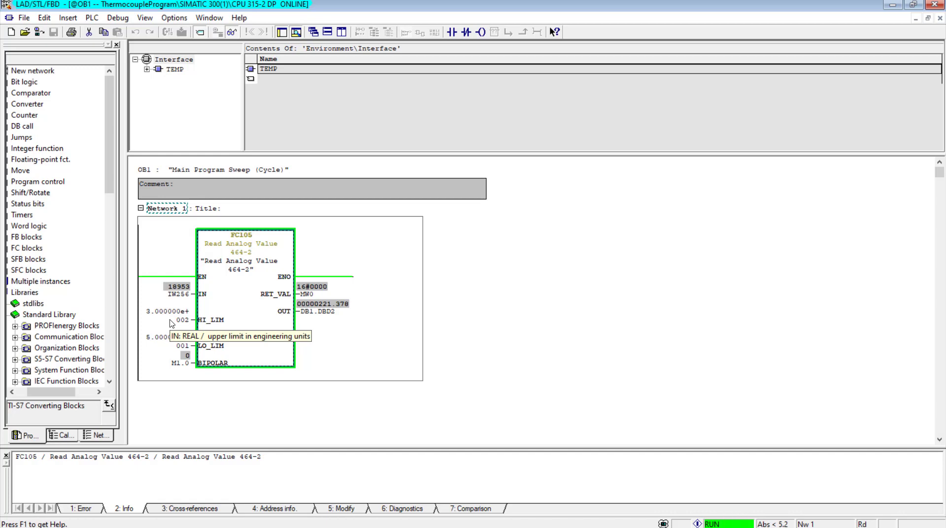
{"action": "mouse_move", "coordinate": [175, 336]}
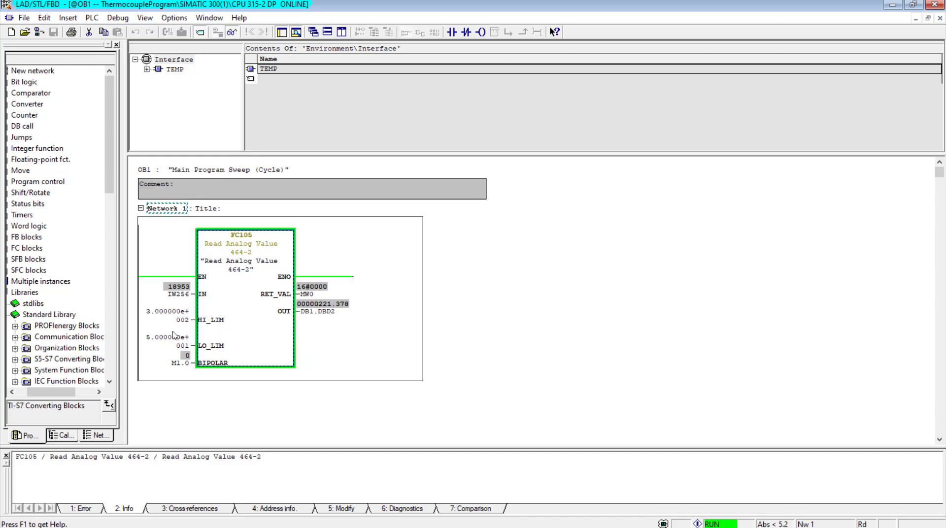
{"action": "mouse_move", "coordinate": [175, 309]}
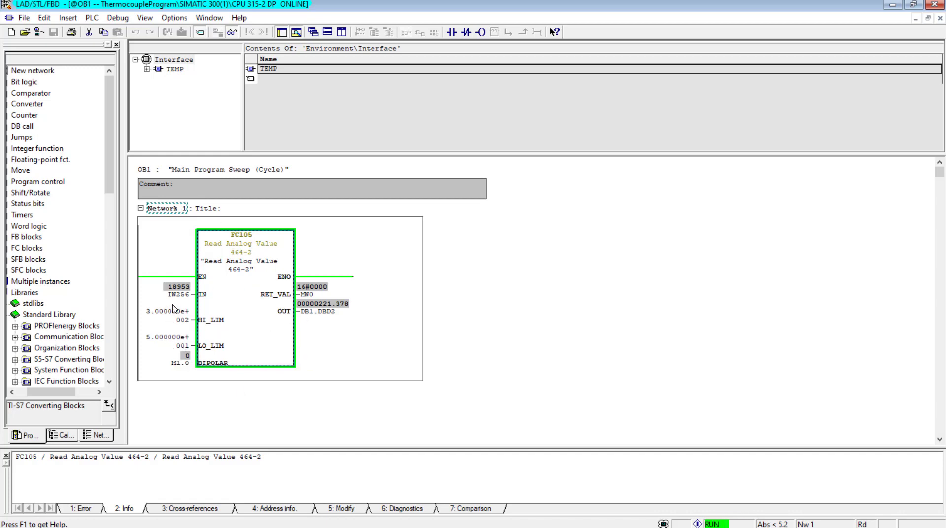